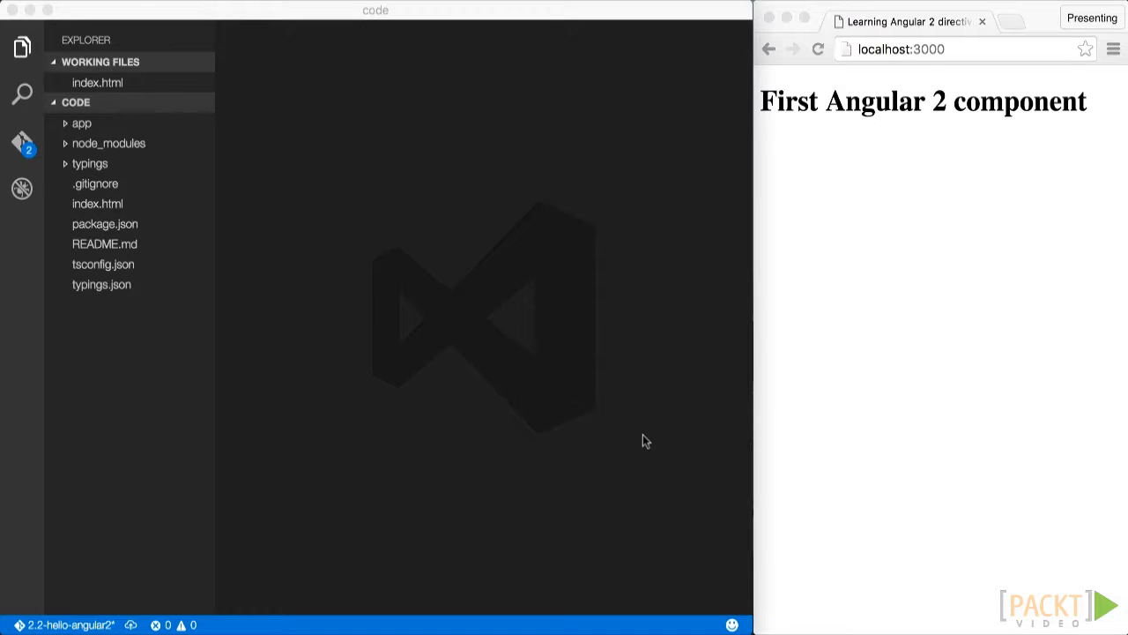
mouse_move(639, 423)
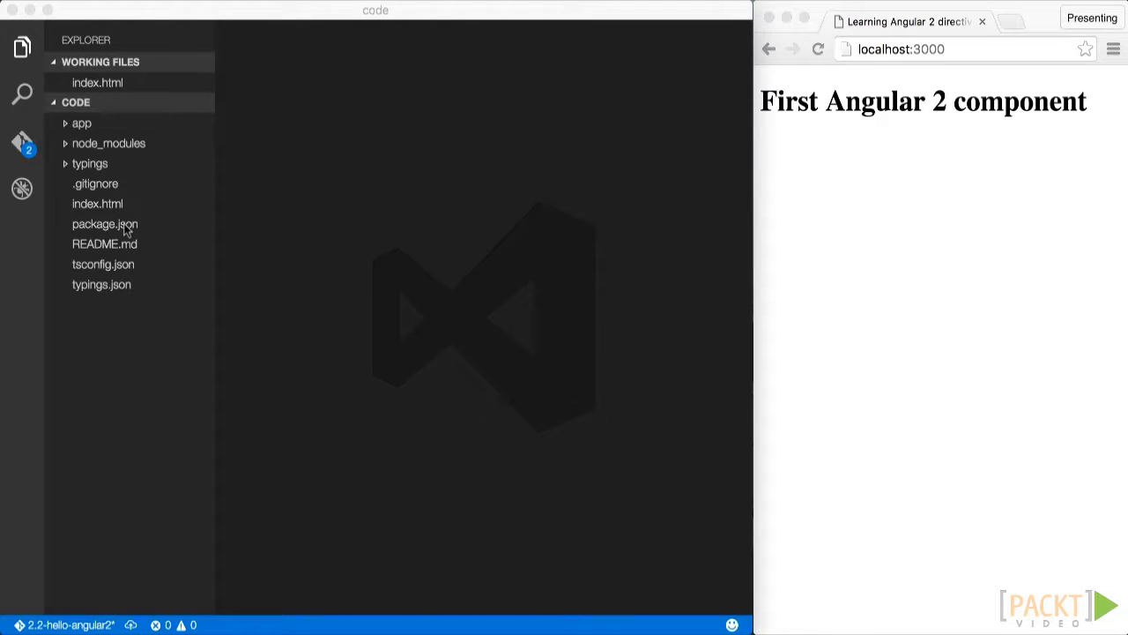
- Review package.json's dependencies and devDependencies, including zone.js and lite-server
left_click(104, 222)
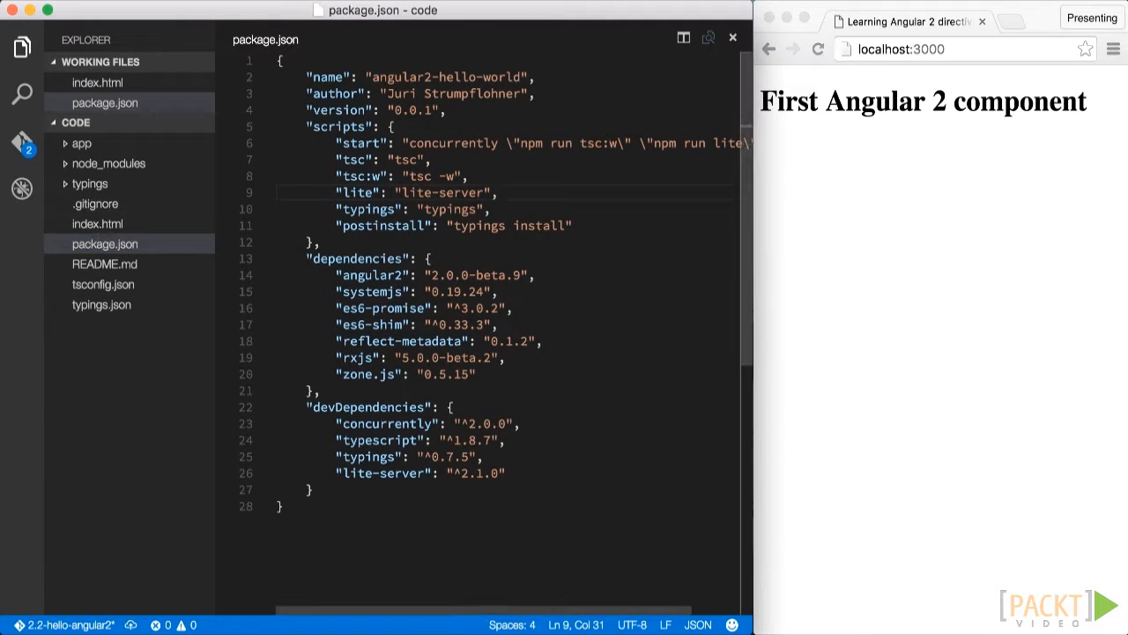
left_click(430, 257)
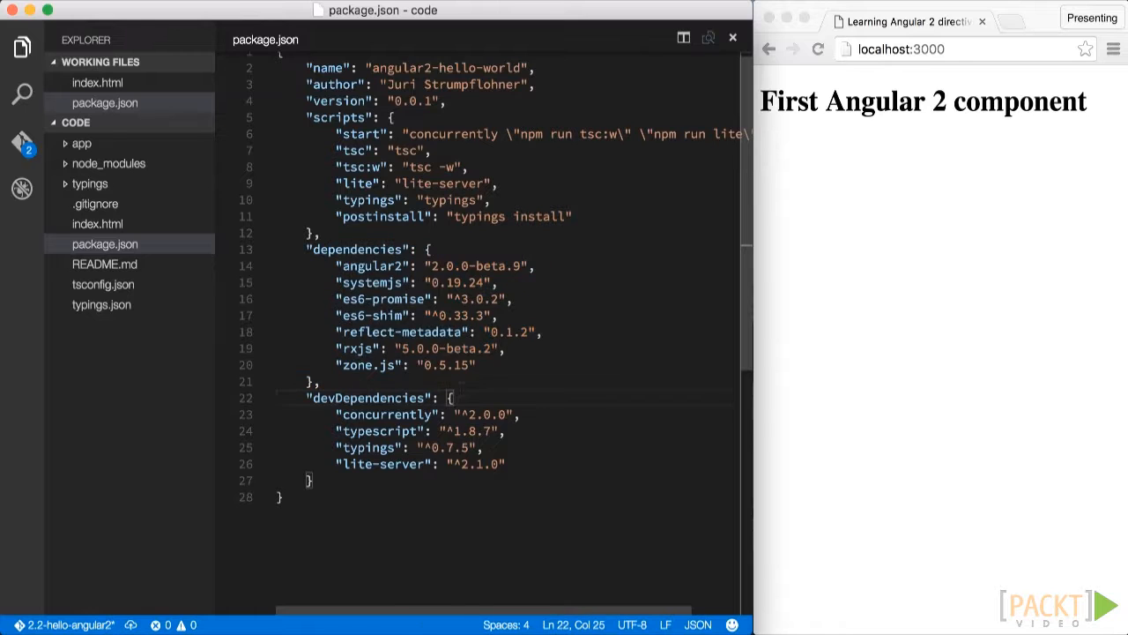
left_click_drag(338, 265, 520, 264)
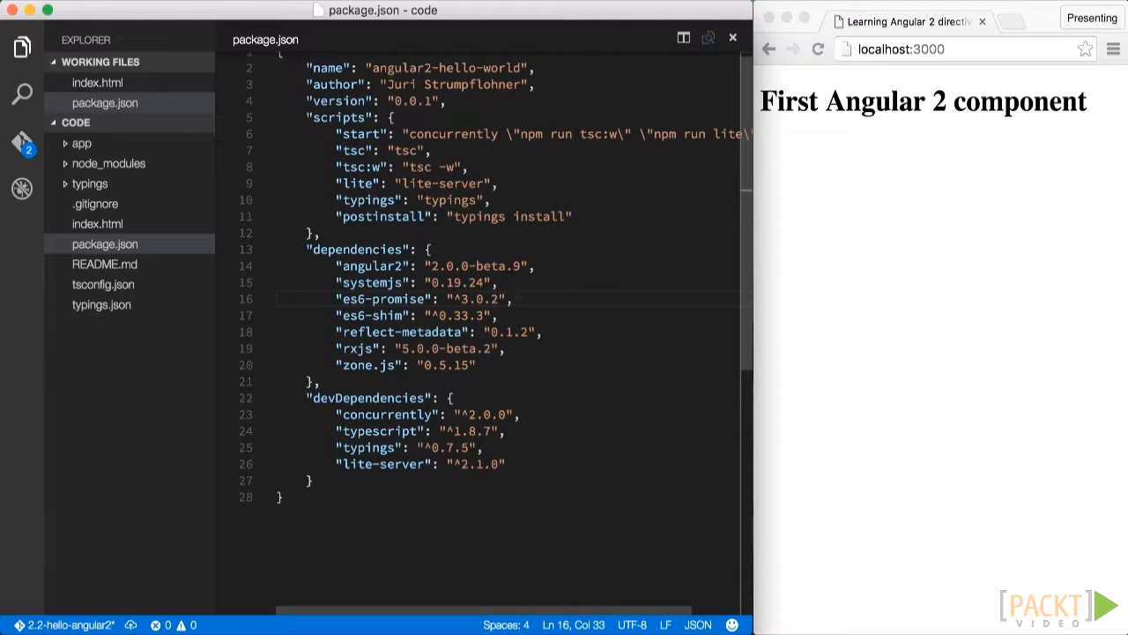
mouse_move(370, 298)
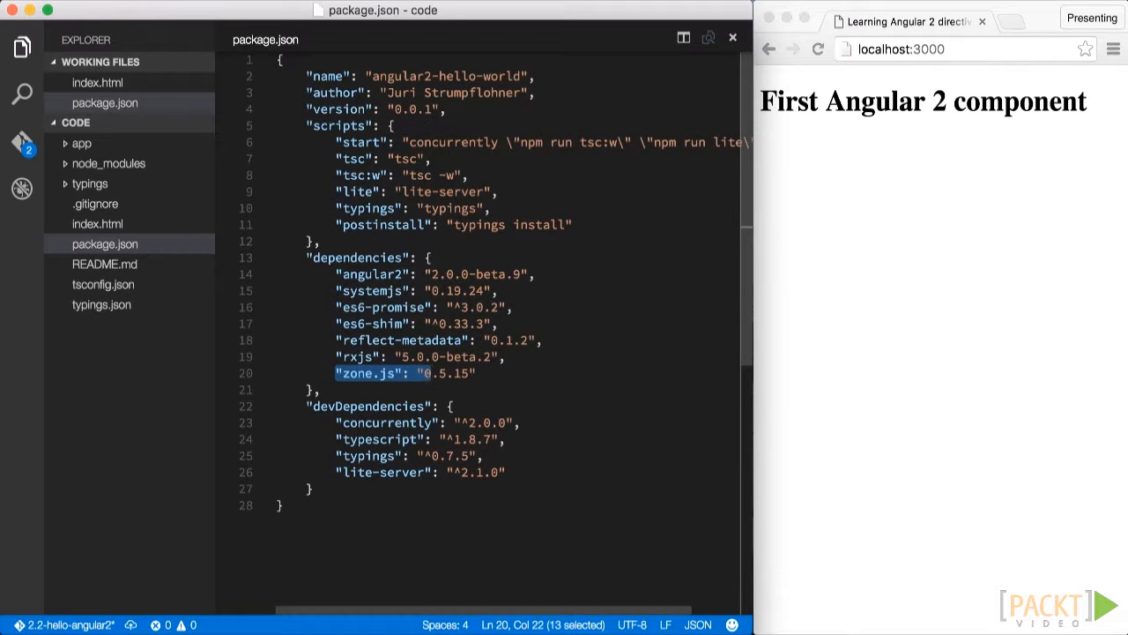
left_click(472, 372)
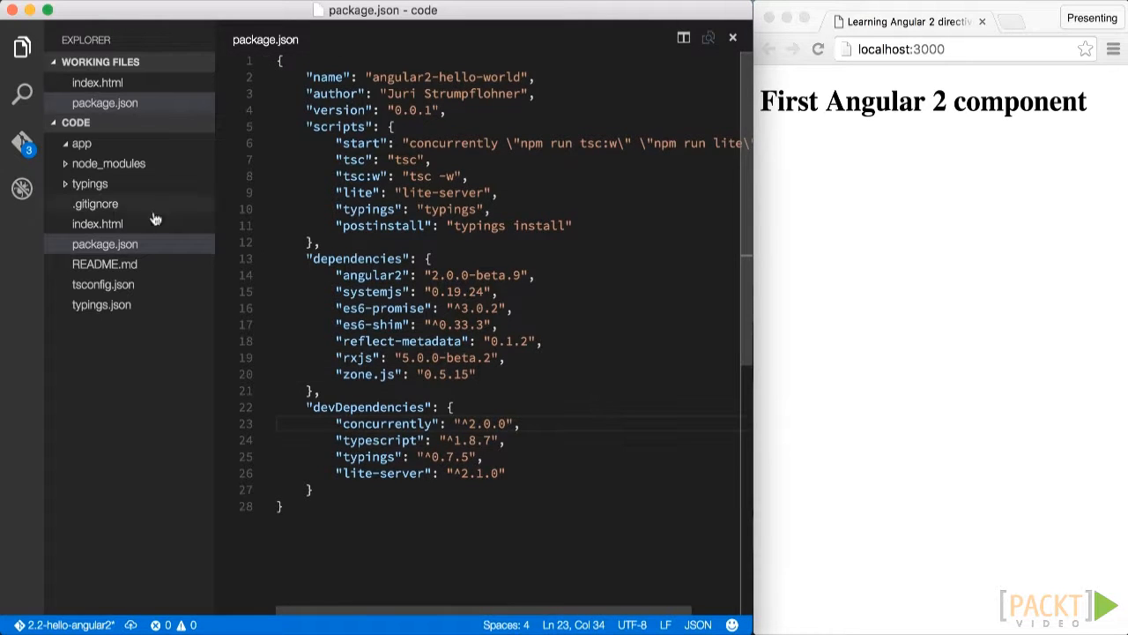
- Review index.html's System.config block and the System.import('app/main') call
left_click(99, 222)
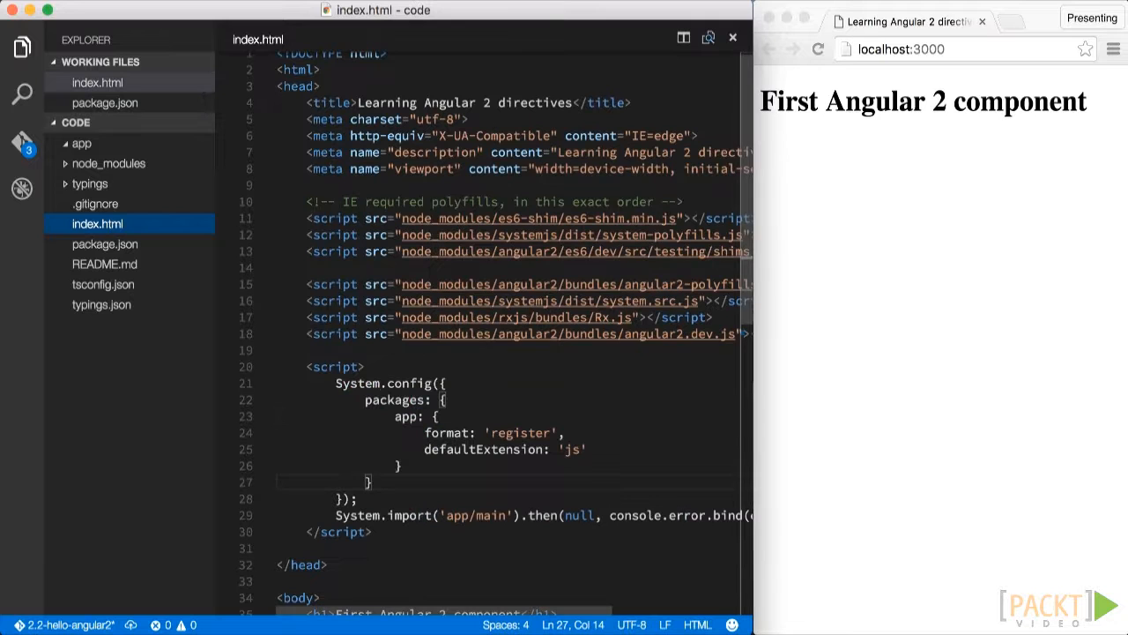
left_click_drag(314, 201, 603, 335)
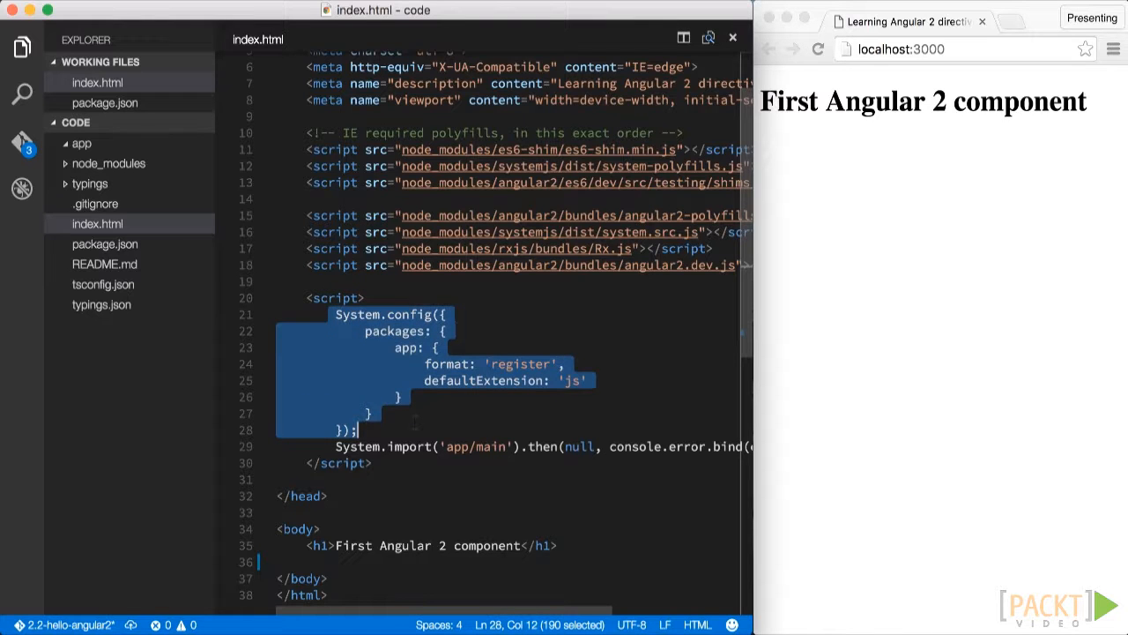
double_click(383, 446)
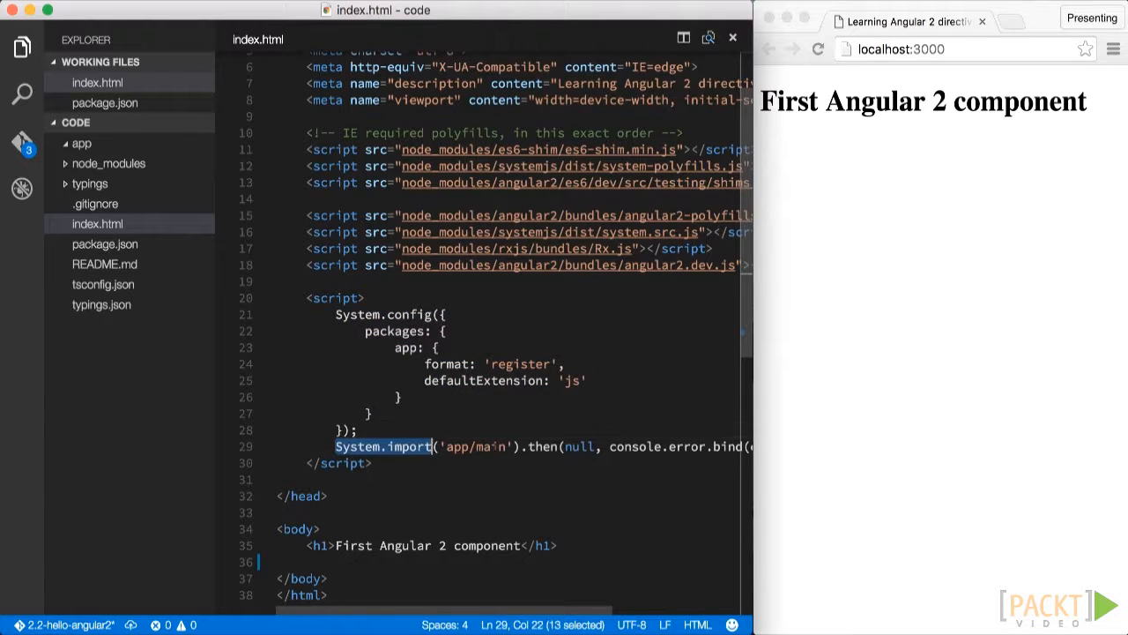
left_click_drag(432, 446, 544, 446)
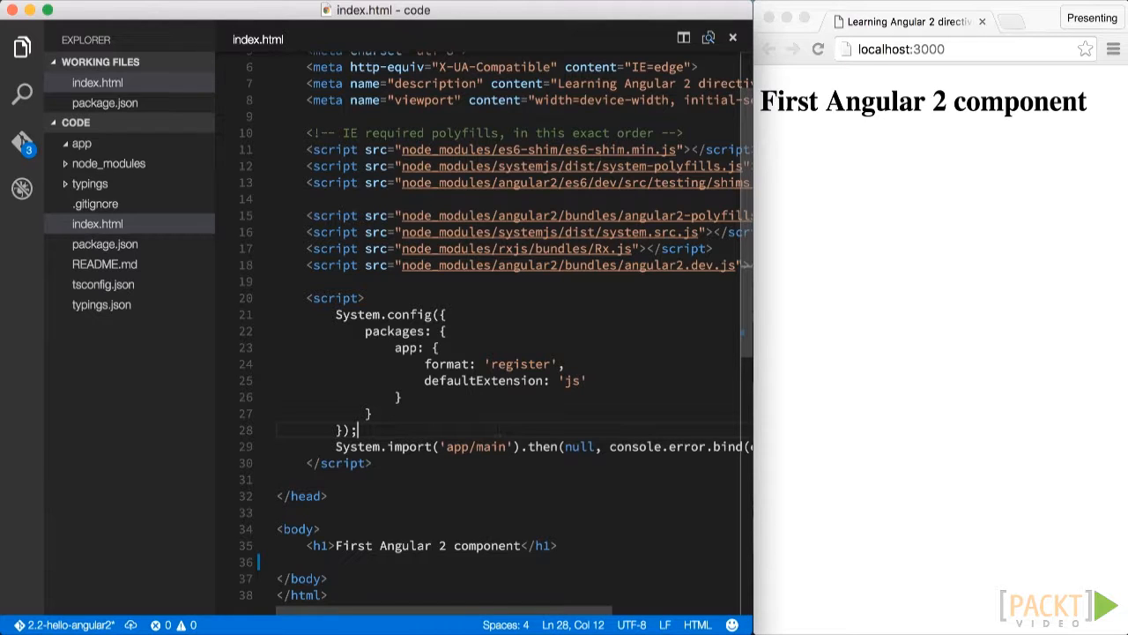
- Create a new helloAngular2.ts file inside the app folder
right_click(81, 144)
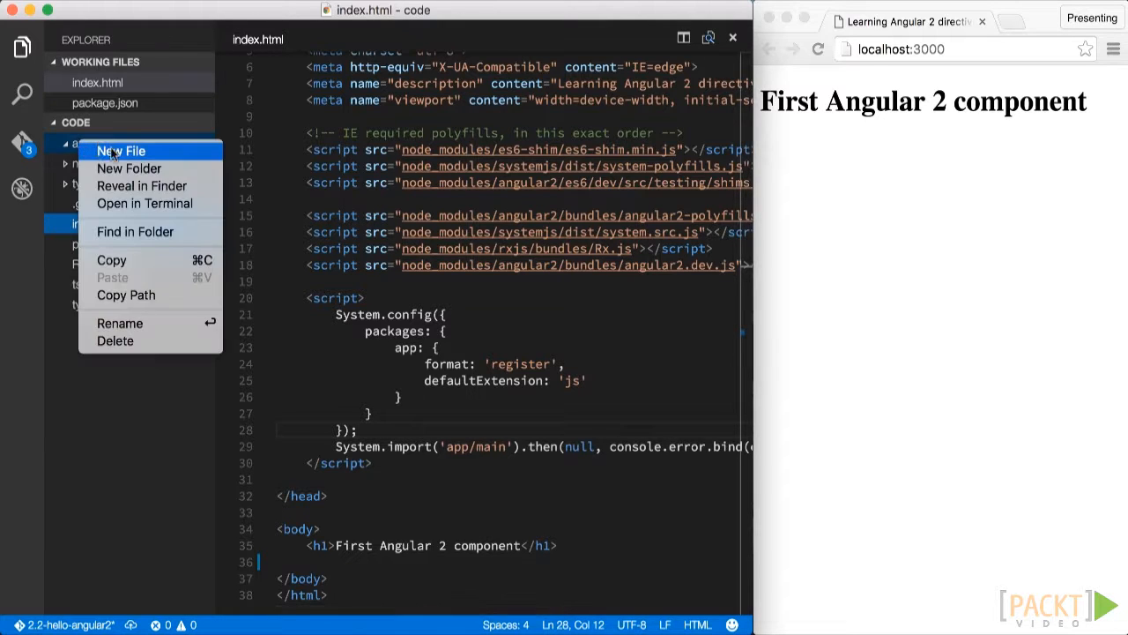
left_click(120, 152)
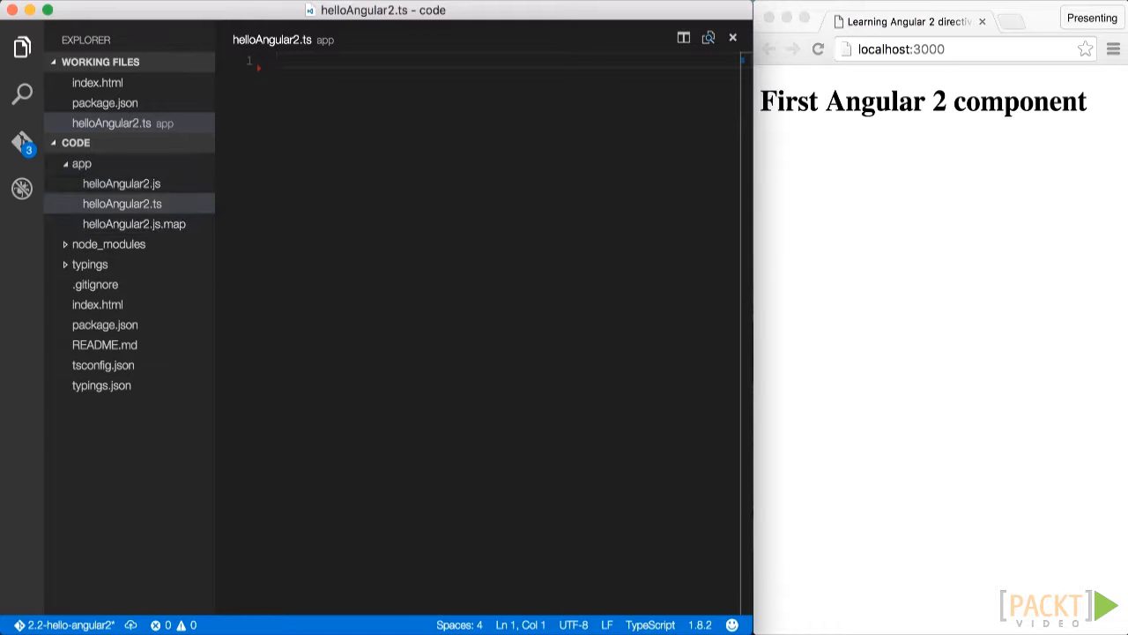
type("@Component({")
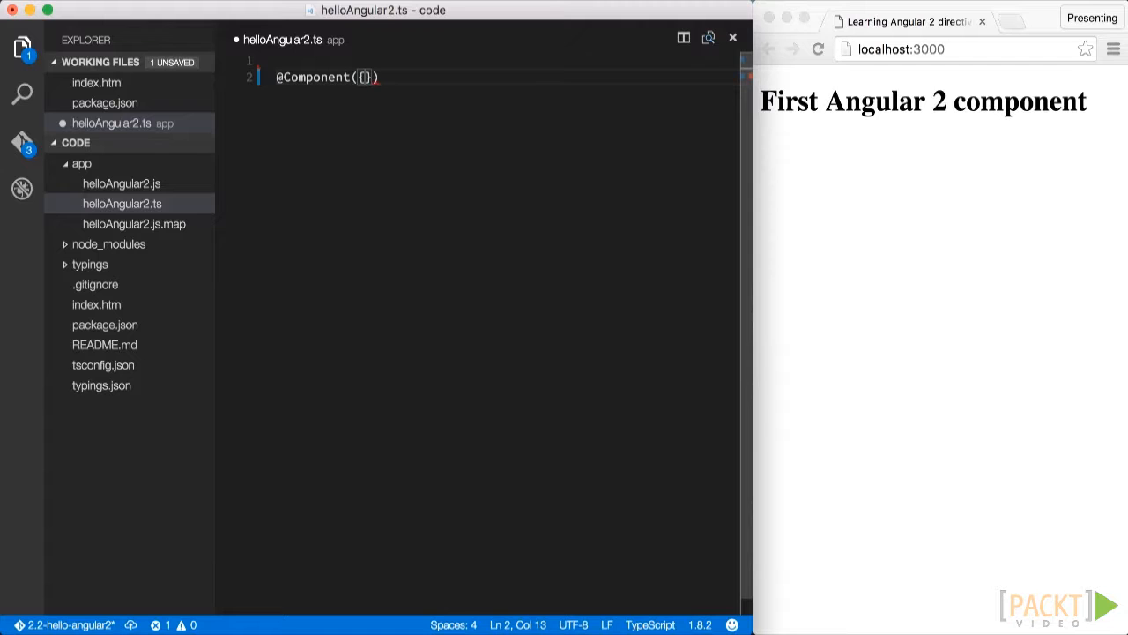
type("@View({})")
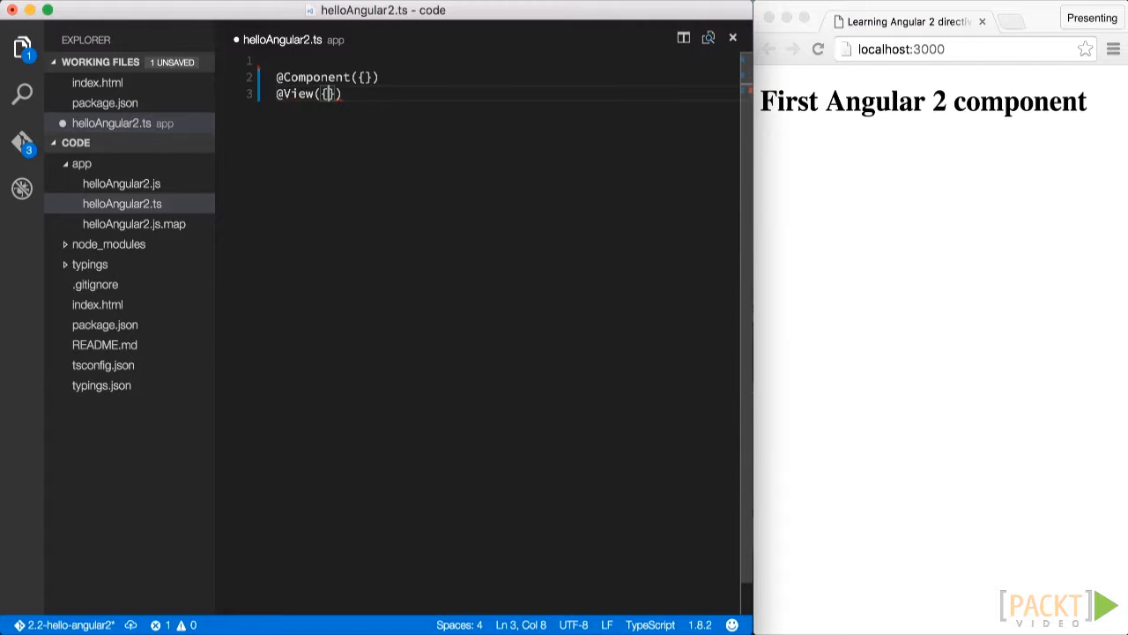
type("export")
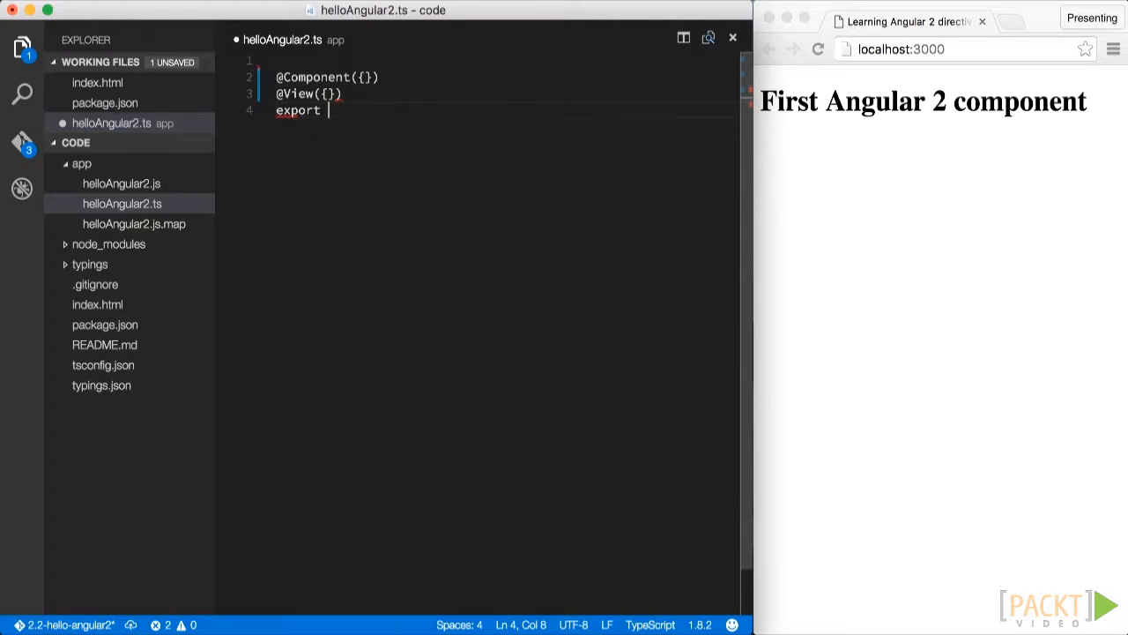
type("class HelloA")
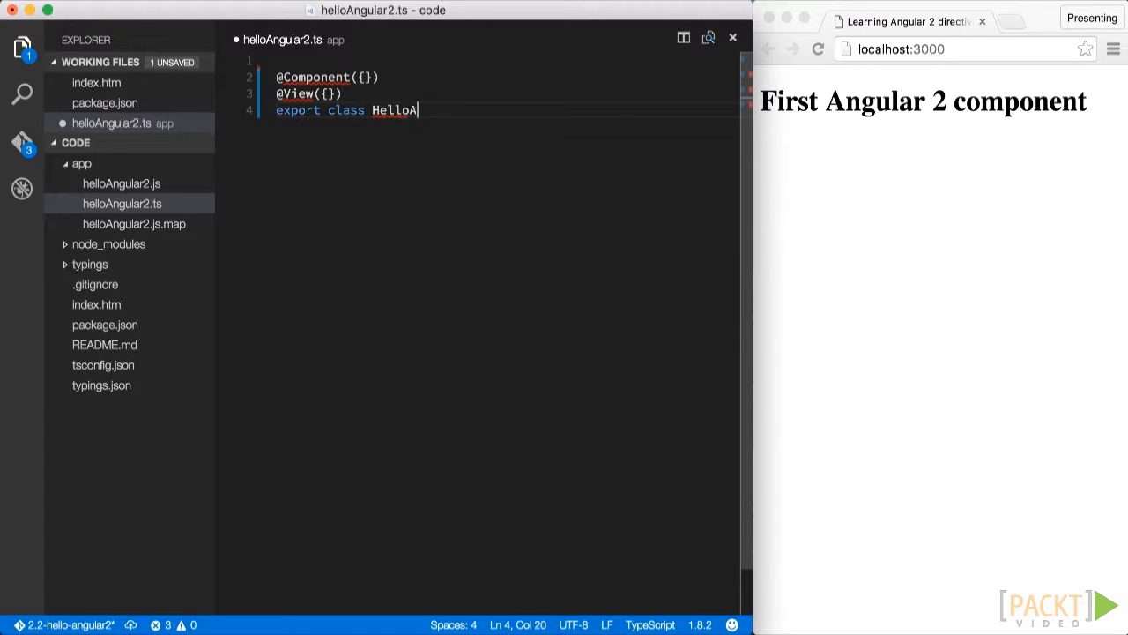
type("ngular2{}")
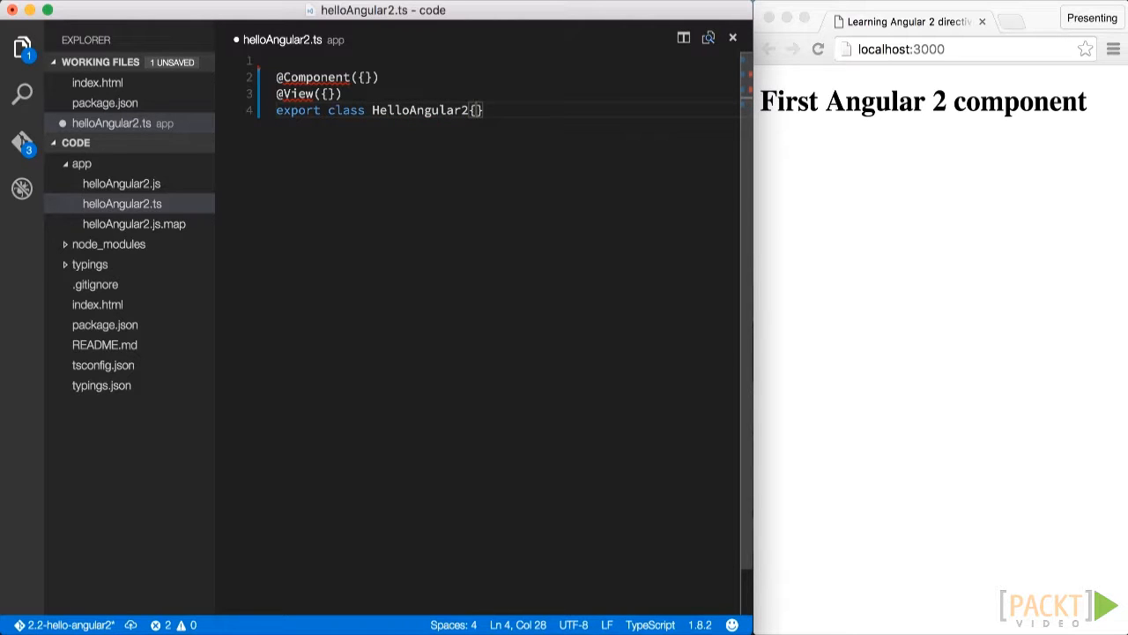
double_click(419, 109)
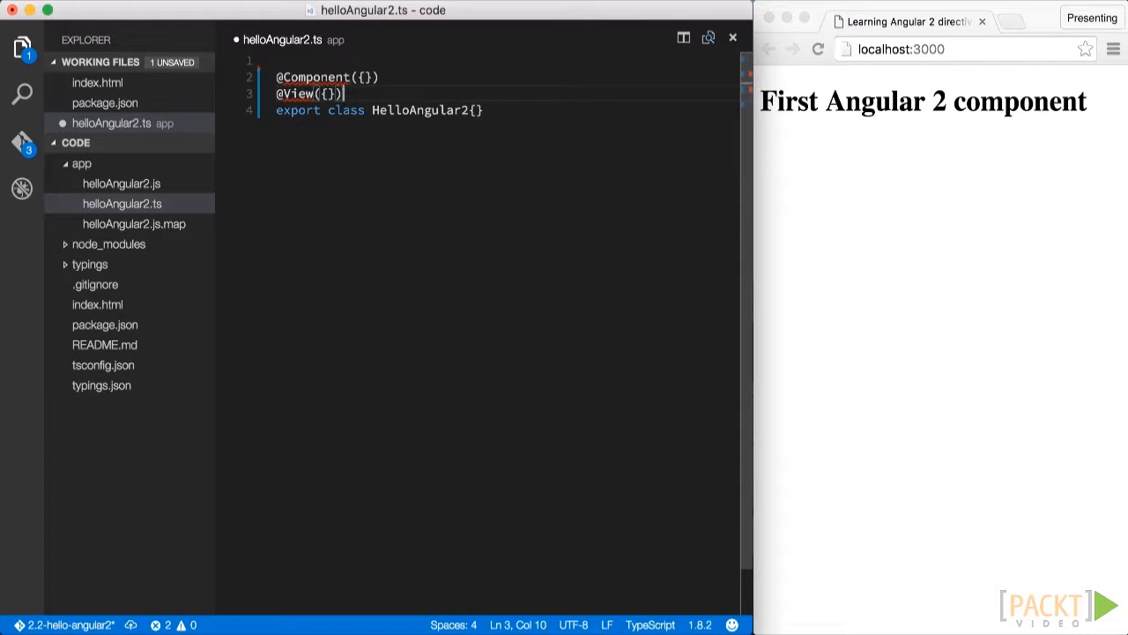
- Add import { Component, View } from 'angular2/core' at the top of the file
key("Enter")
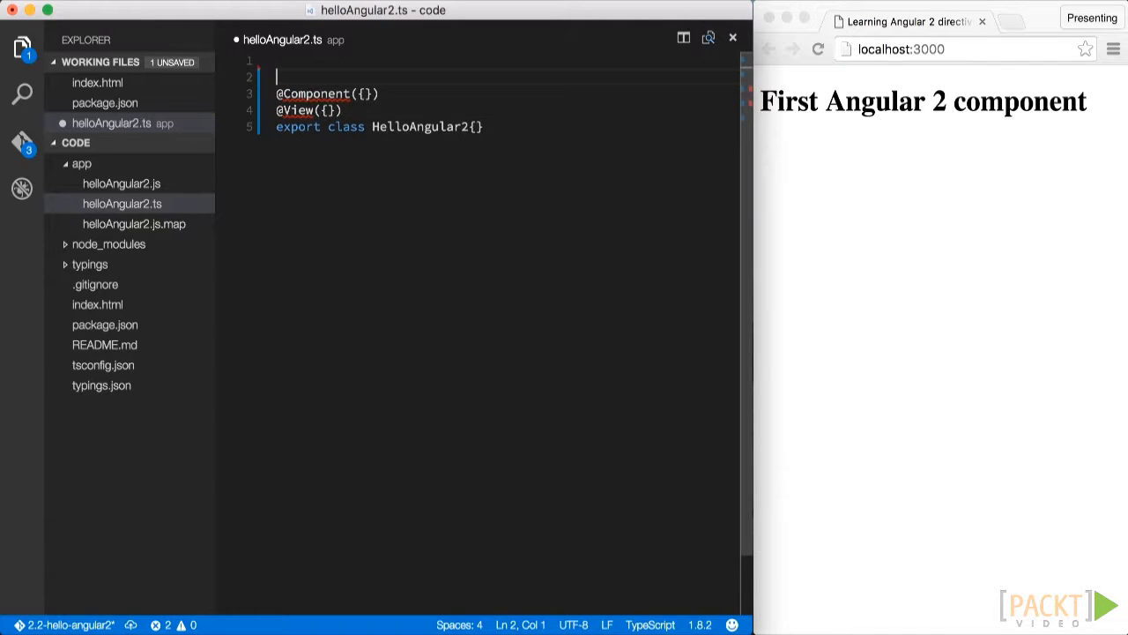
type("import {  } from 'module';")
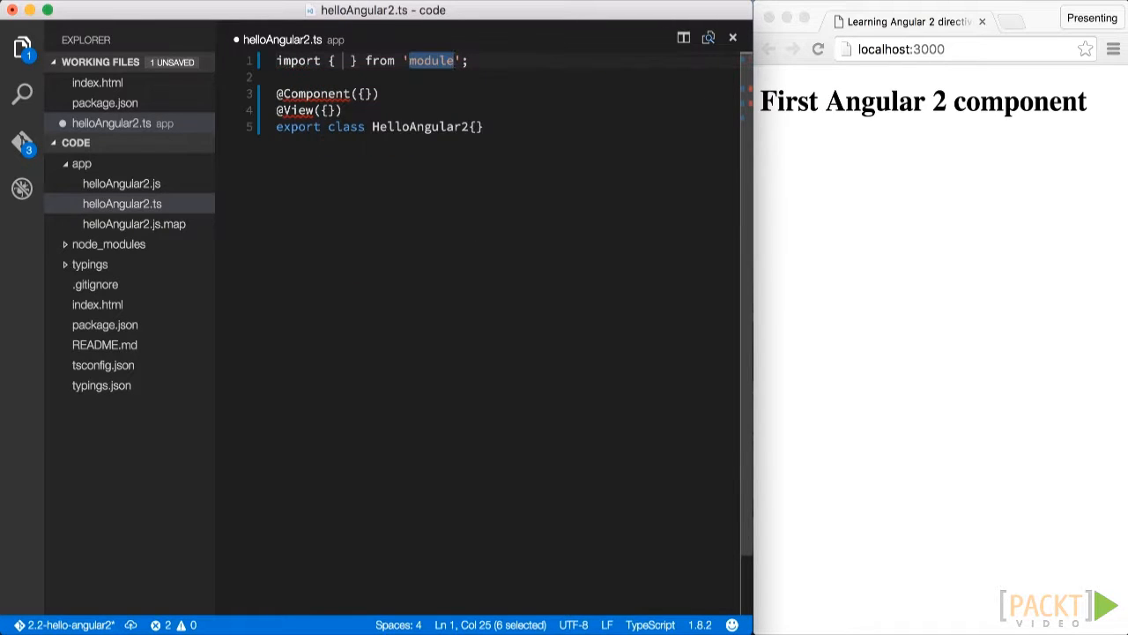
type("angular2/cor")
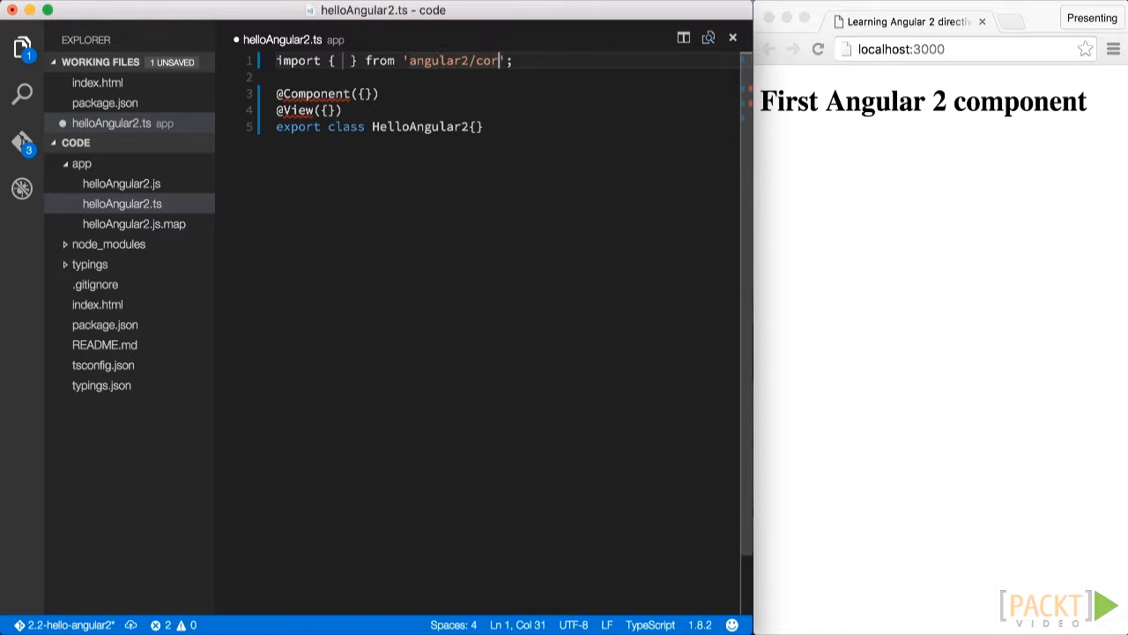
type("Component, View")
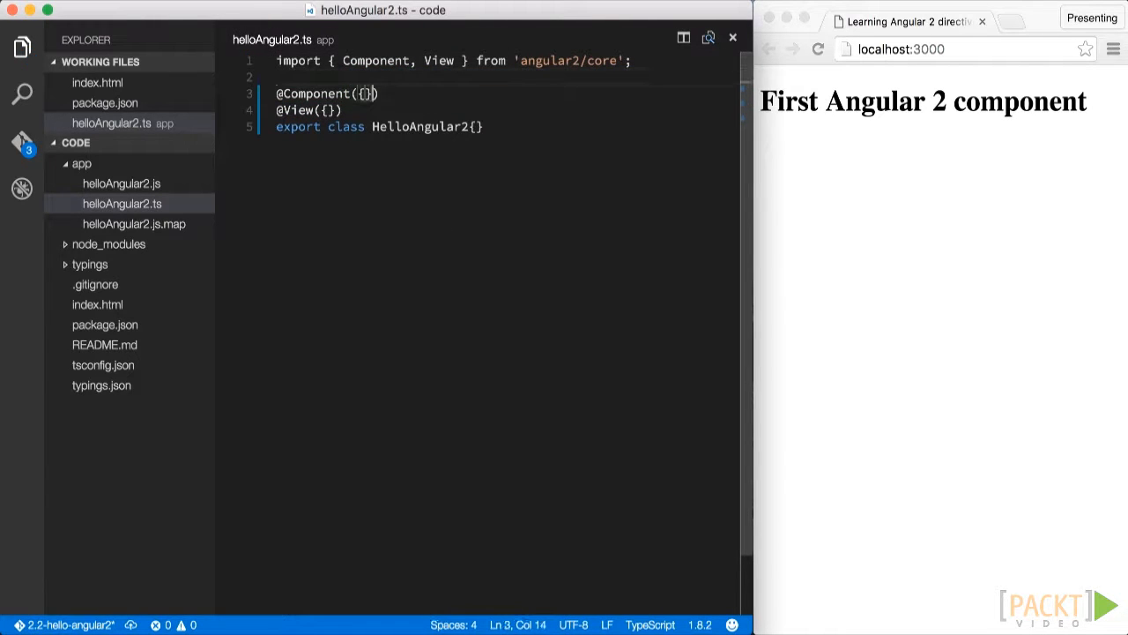
type("selector: 'he")
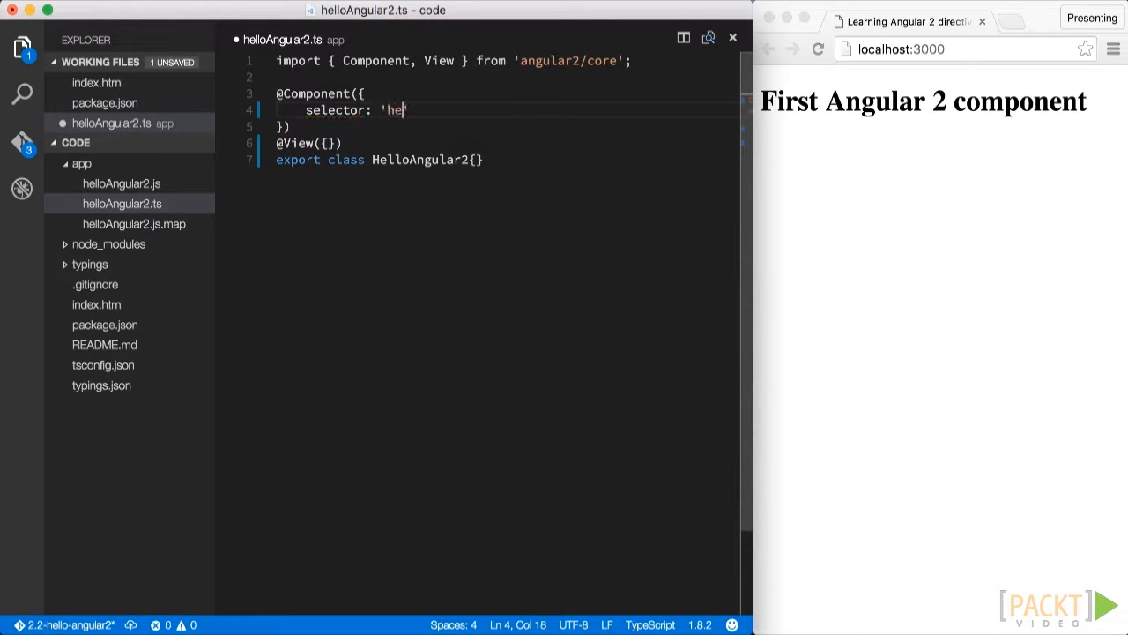
type("llo-angular")
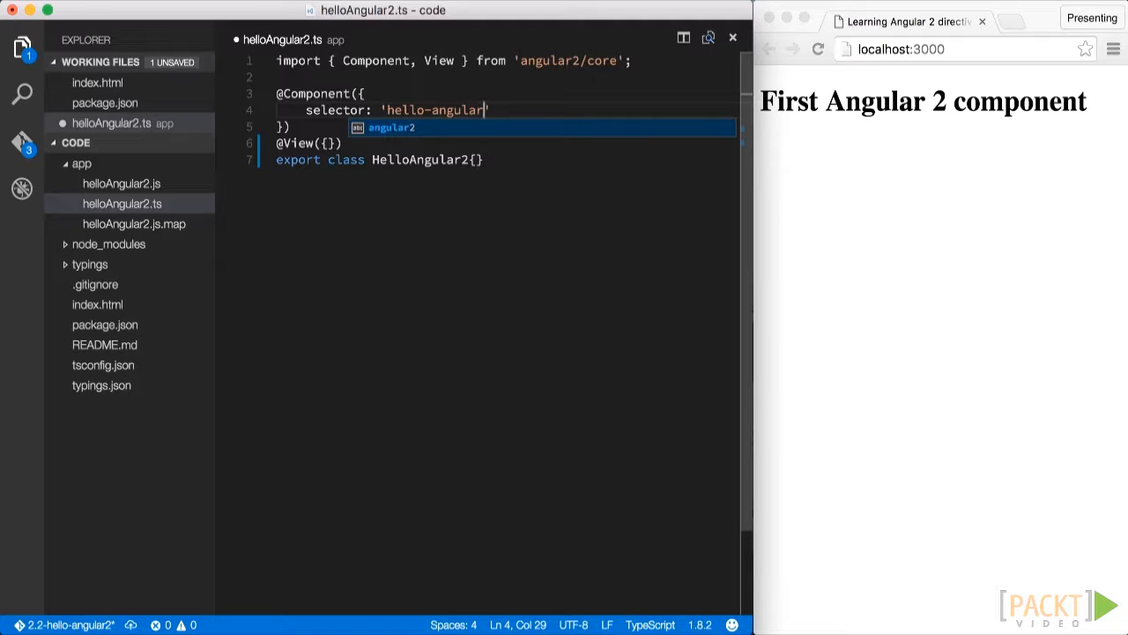
type("'")
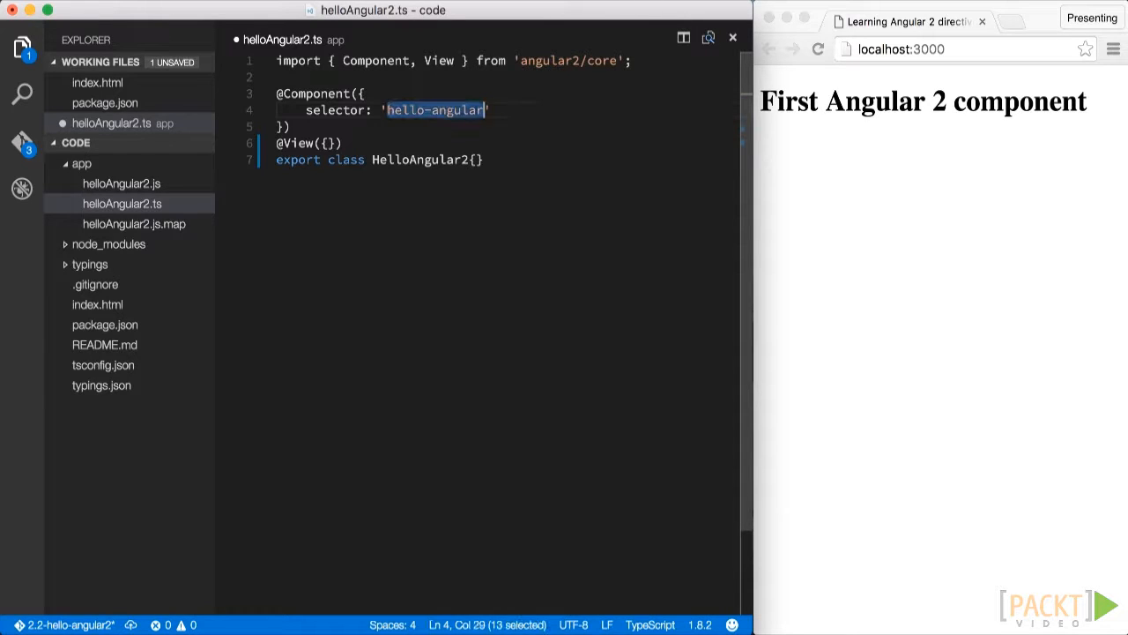
type("[hello-angular]")
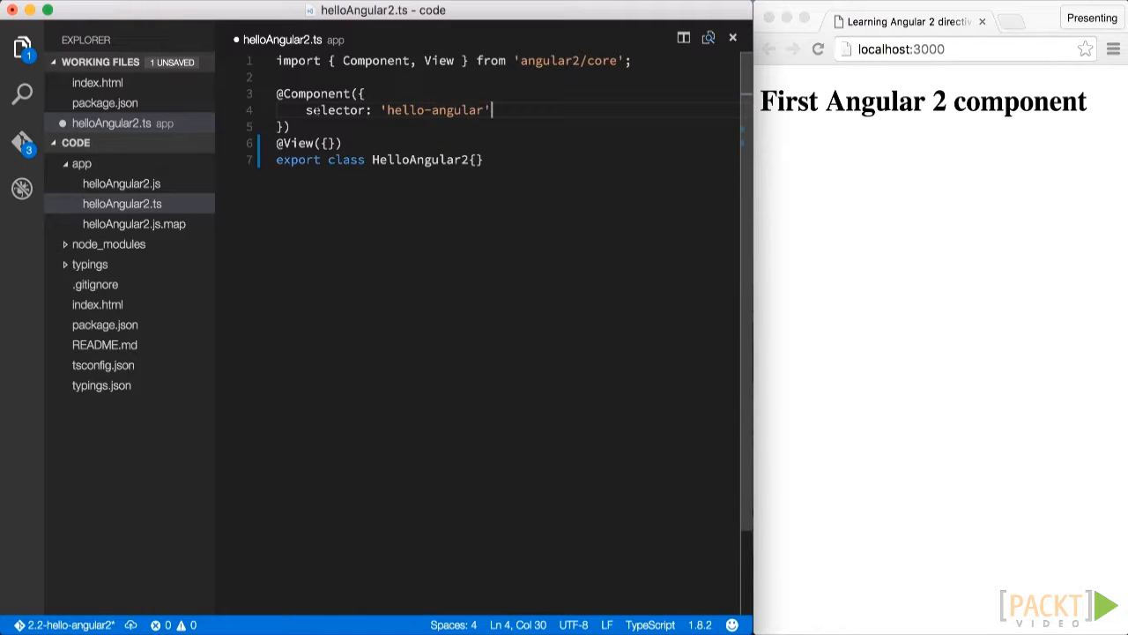
type("template:")
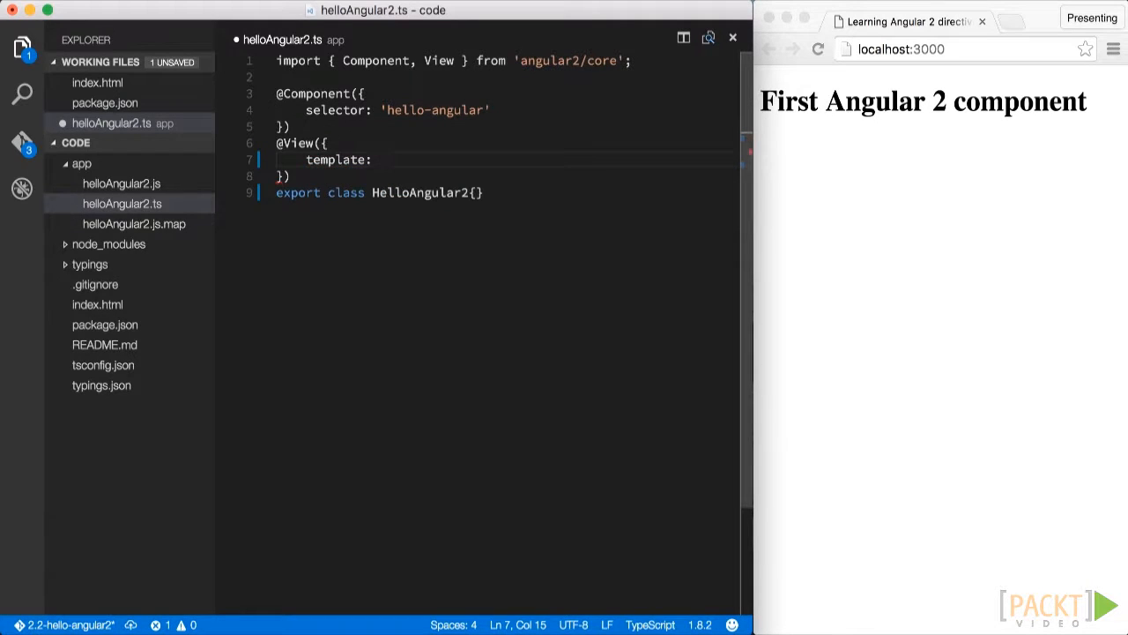
type("'<p>Hello, Ang'")
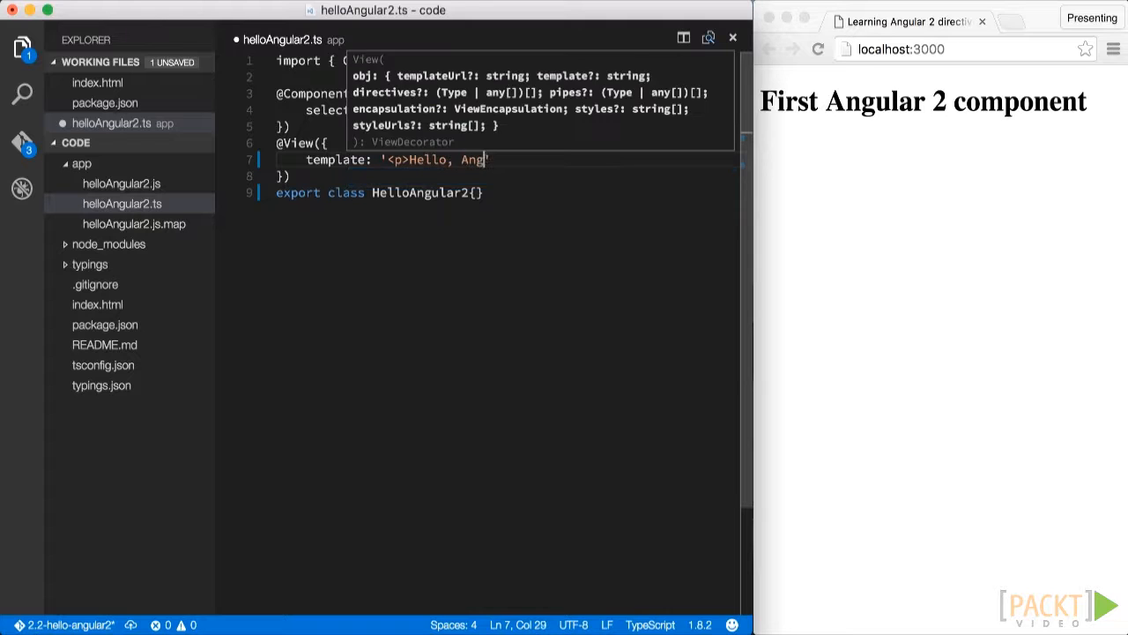
type("ular2</p>")
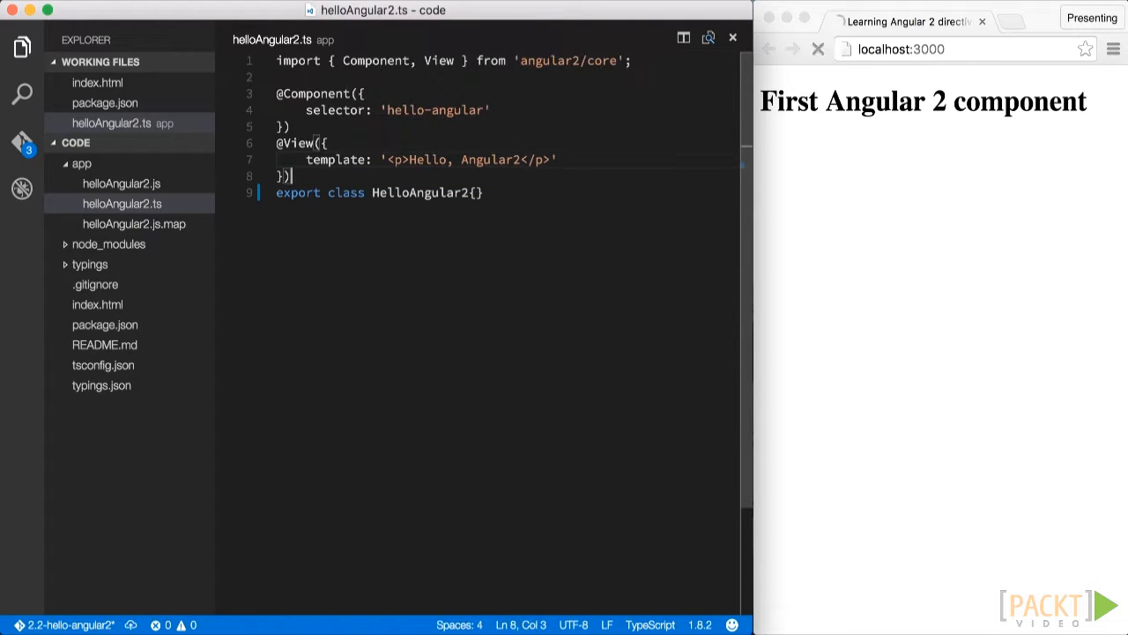
- Return to index.html and review the app/main module path it loads
left_click(99, 83)
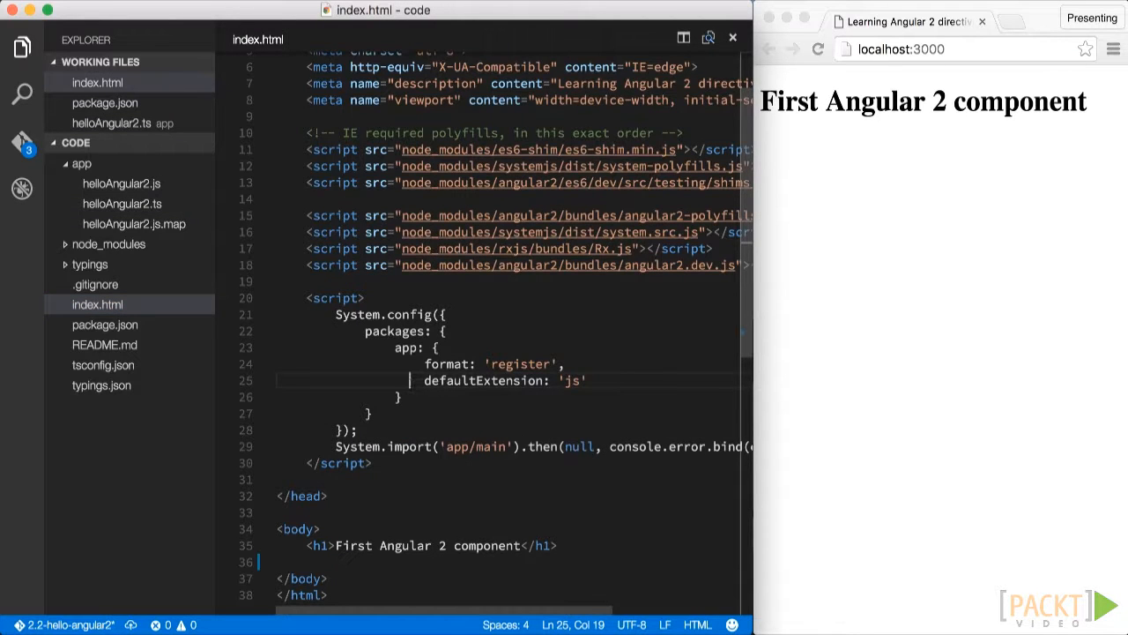
double_click(476, 446)
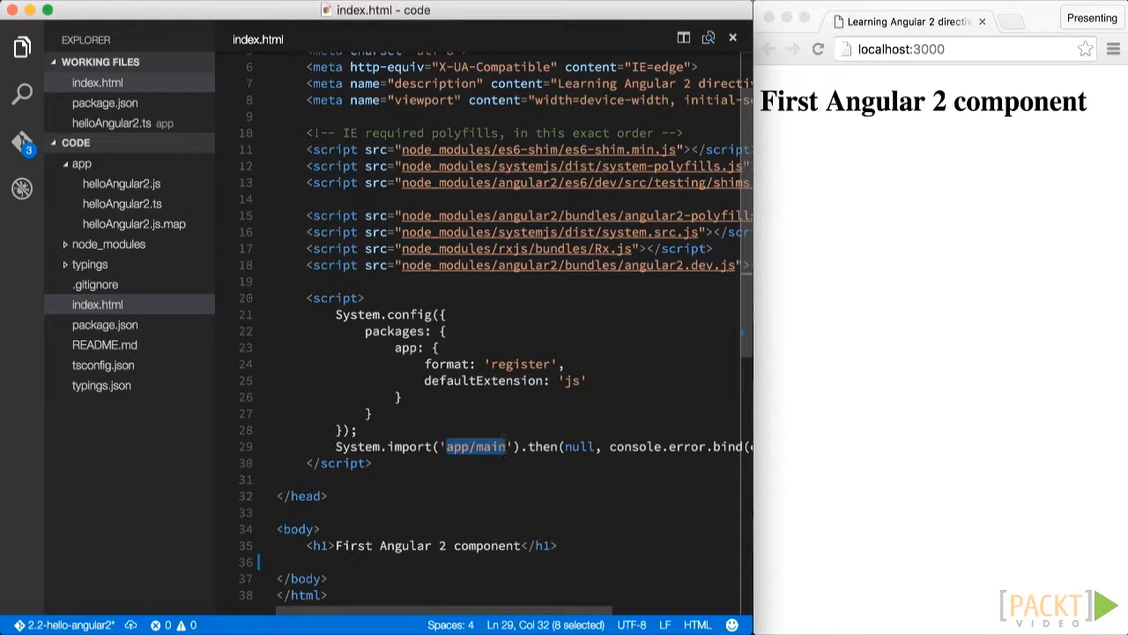
right_click(81, 164)
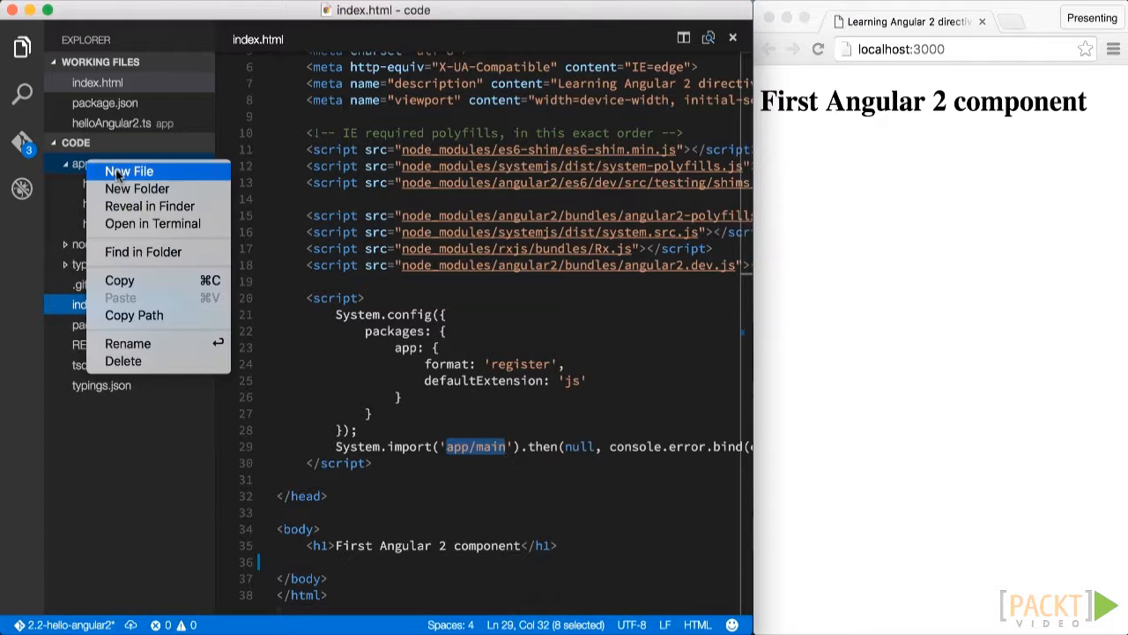
- Create main.ts importing HelloAngular2 from './helloAngular2'
left_click(128, 171)
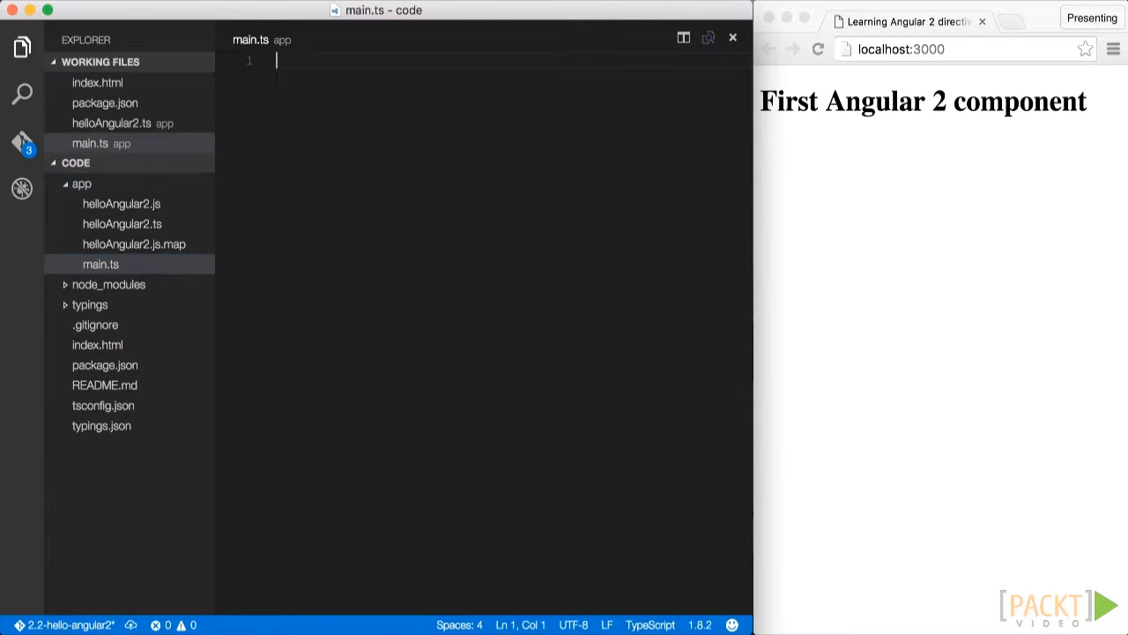
type("import {  } from 'module';")
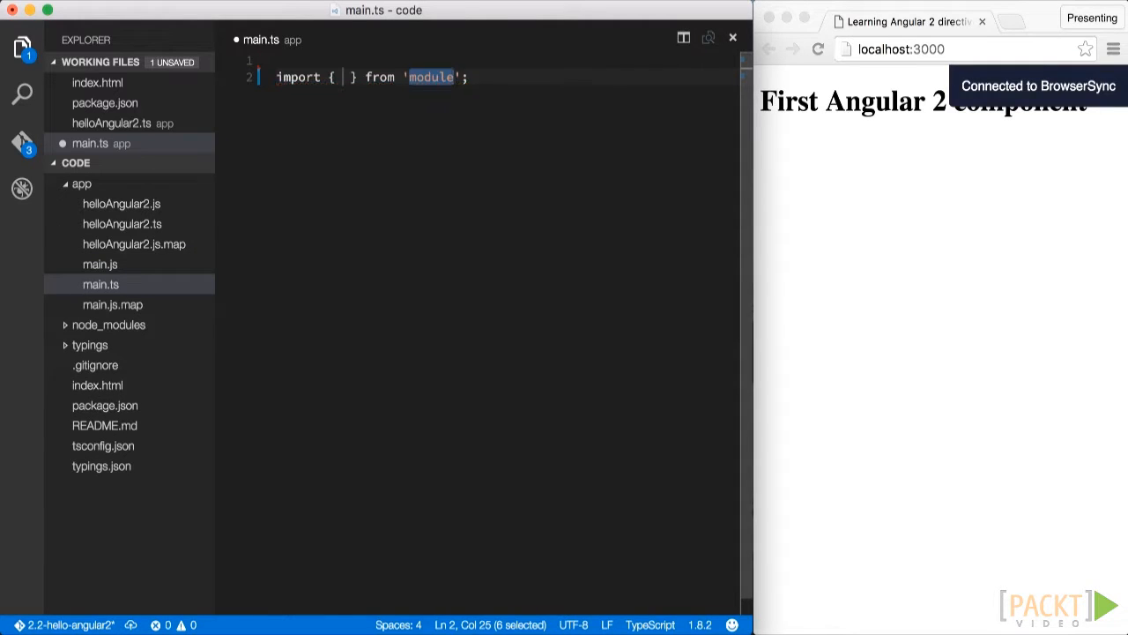
type("./helloAn")
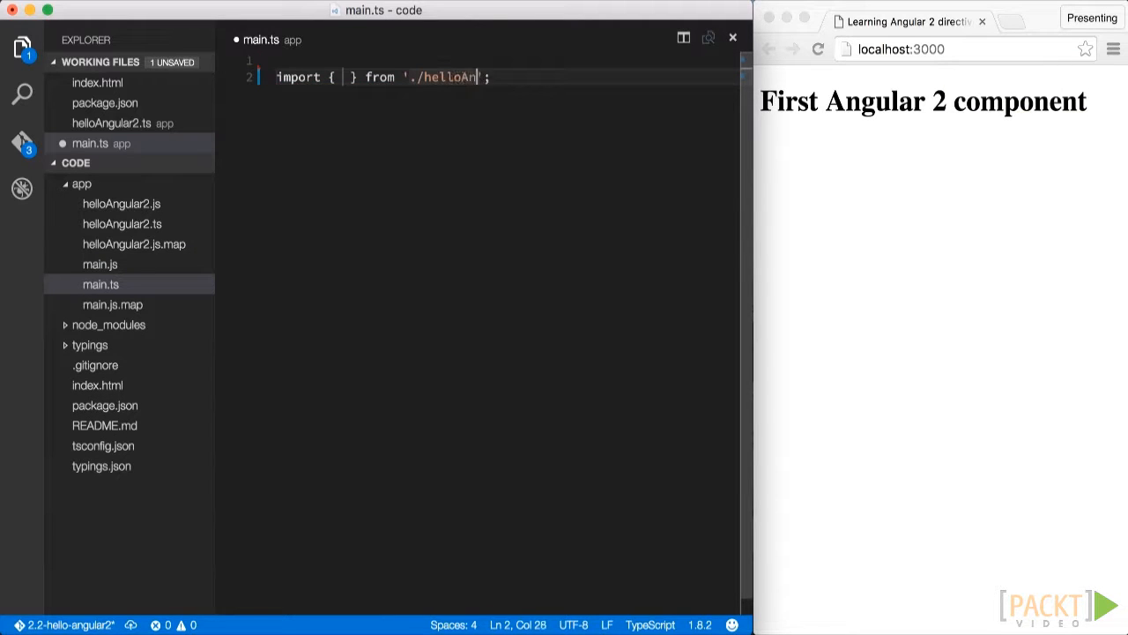
type("HelloAngular2")
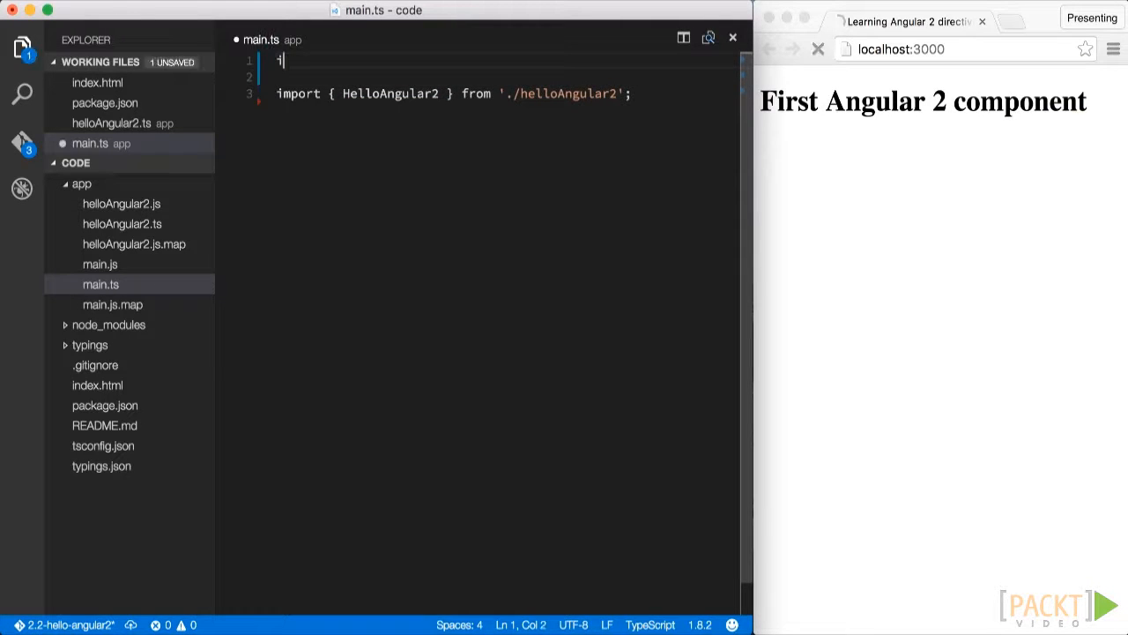
- Import bootstrap from 'angular2/platform/browser' and begin a bootstrap() call
type("import { } from 'module';")
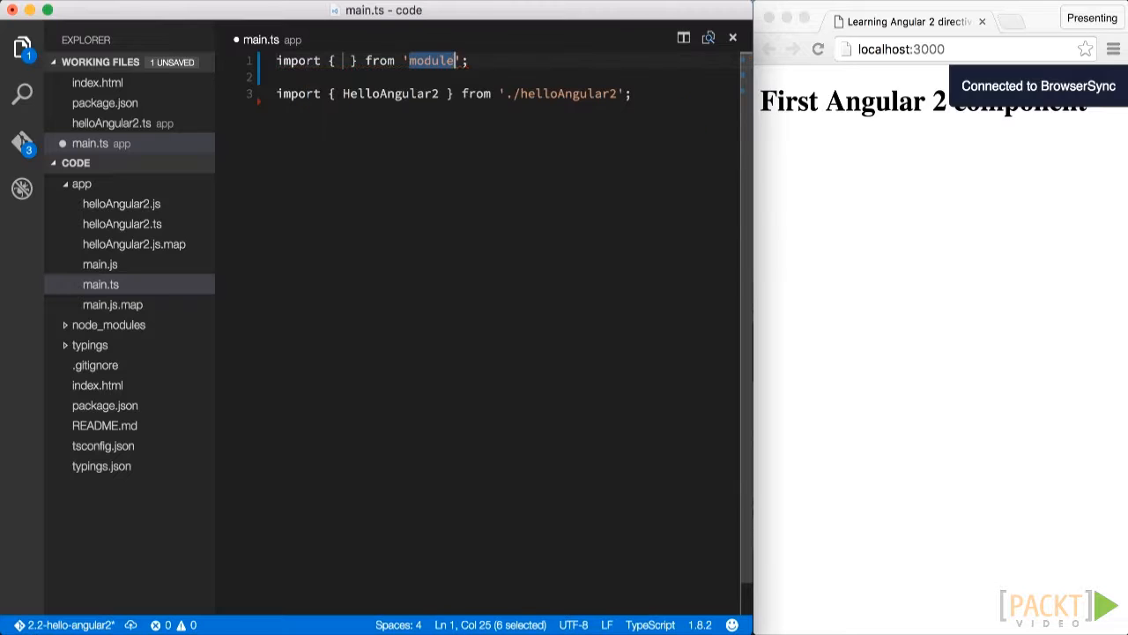
type("angular2/")
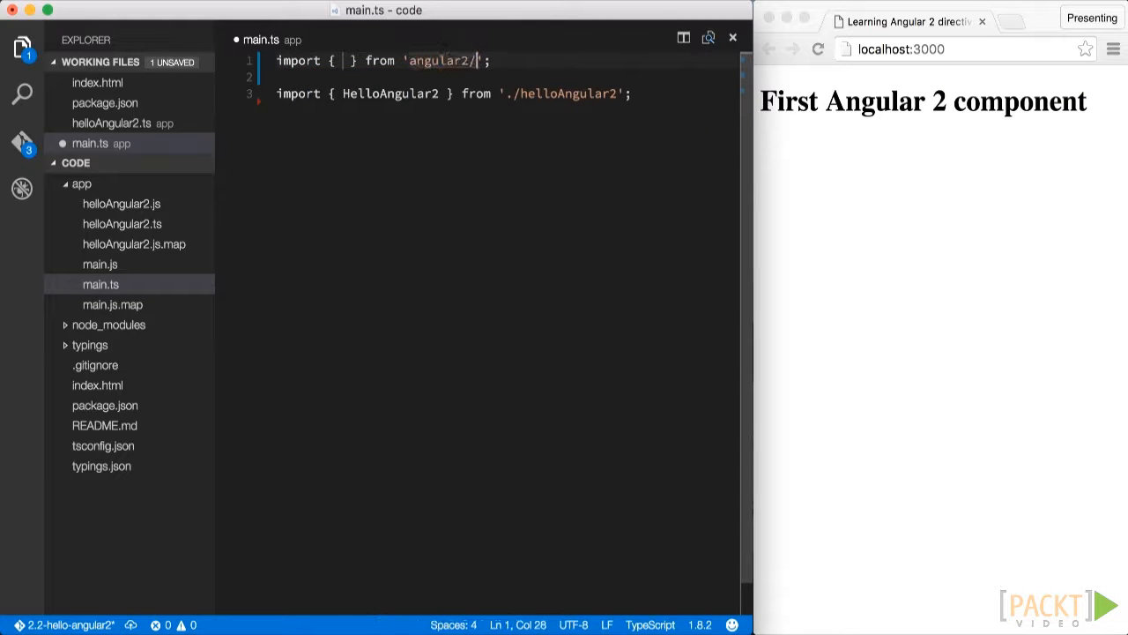
type("platform/browser")
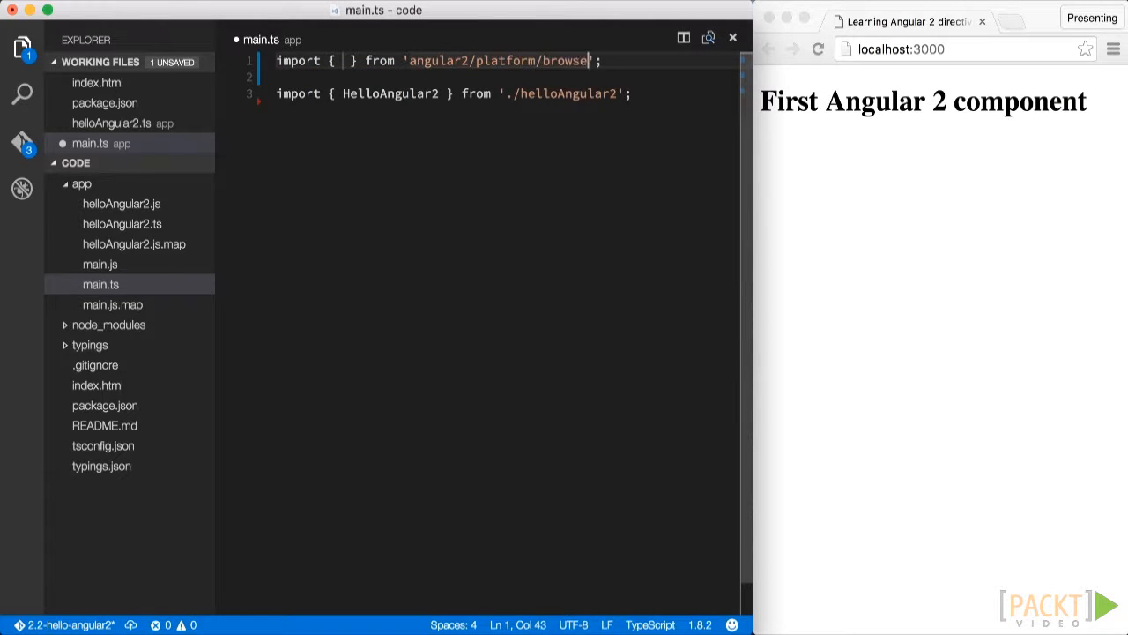
type("bootstrap")
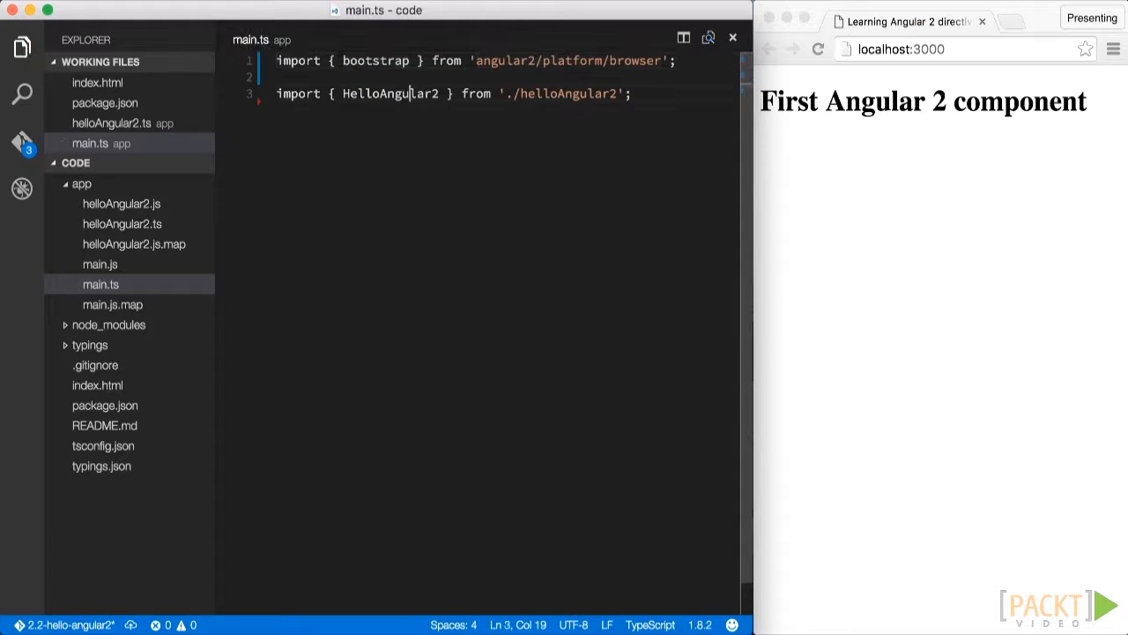
type("bootstrap(")
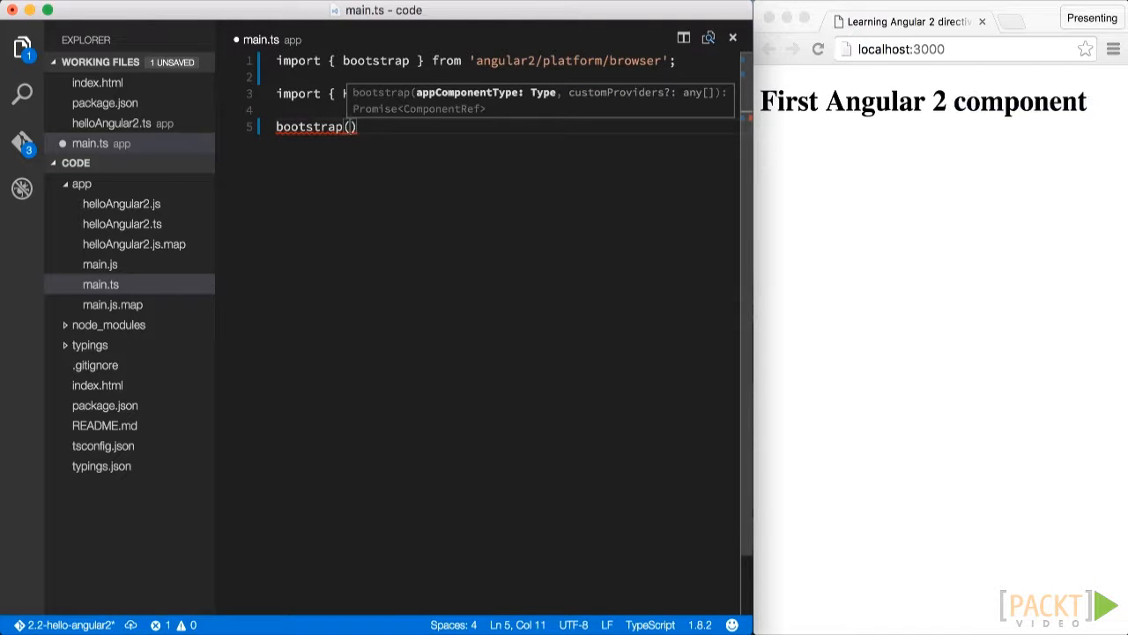
- Write bootstrap(HelloAngular2, []).catch(err => console.error(err)) in main.ts
type("HelloAngular2")
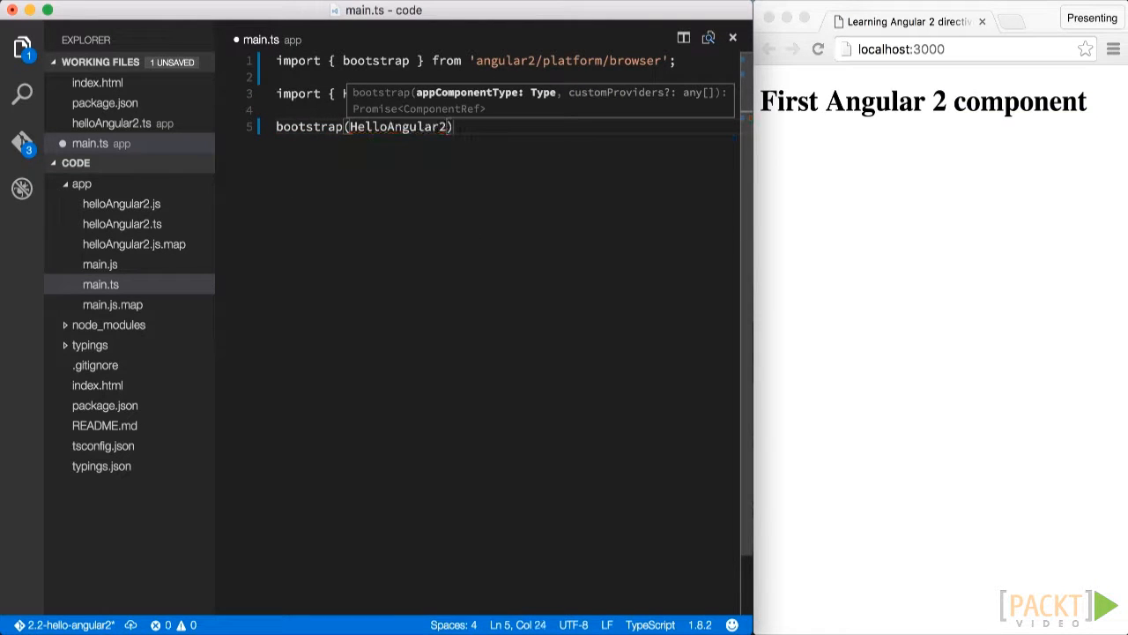
type(", []")
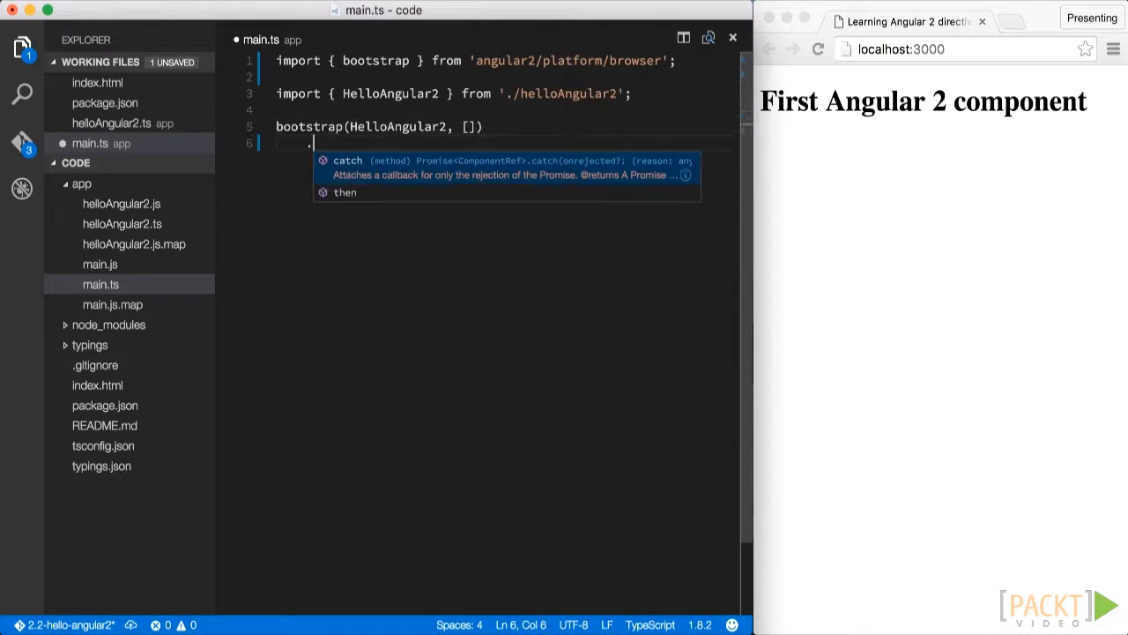
type(".catch(")
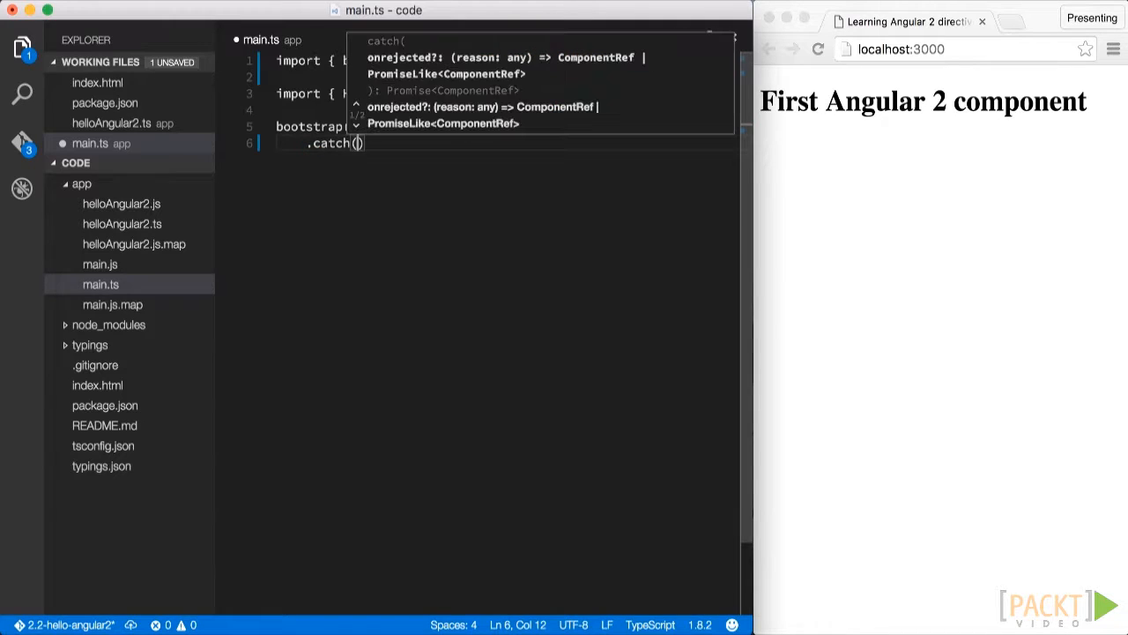
type("err => console")
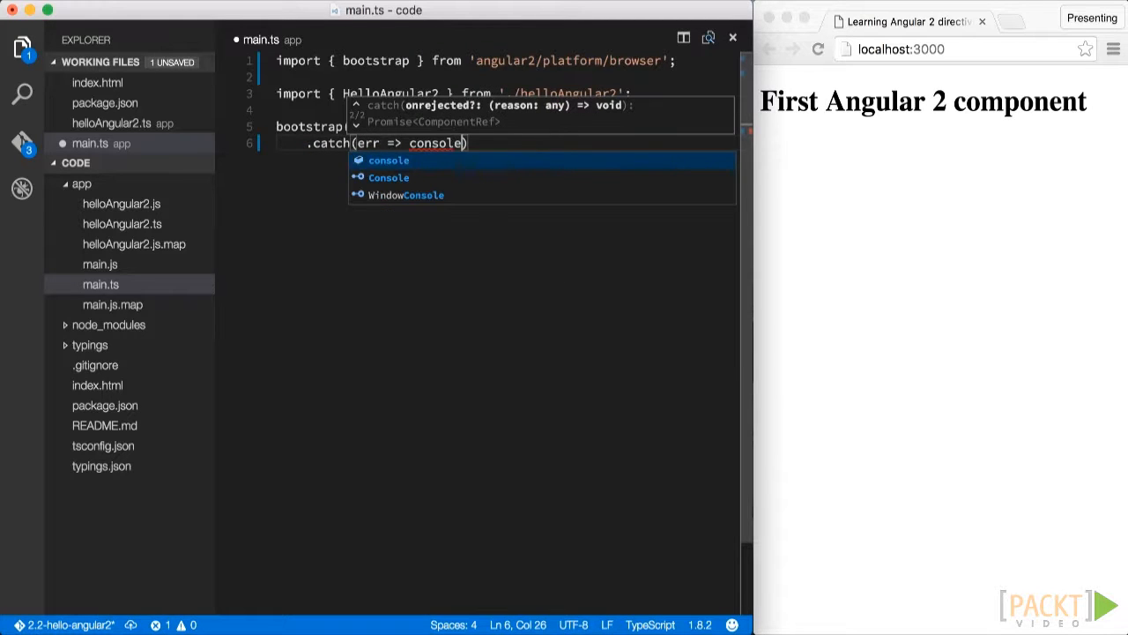
type(".err")
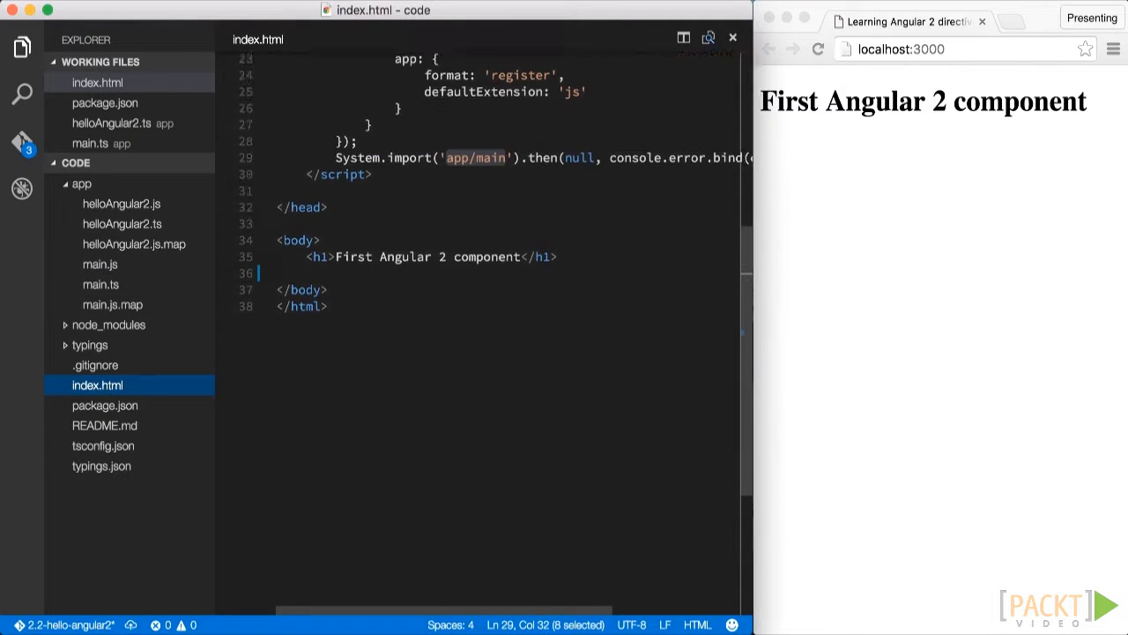
- Add a <hello-angular></hello-angular> element below the h1 in index.html
key("Enter")
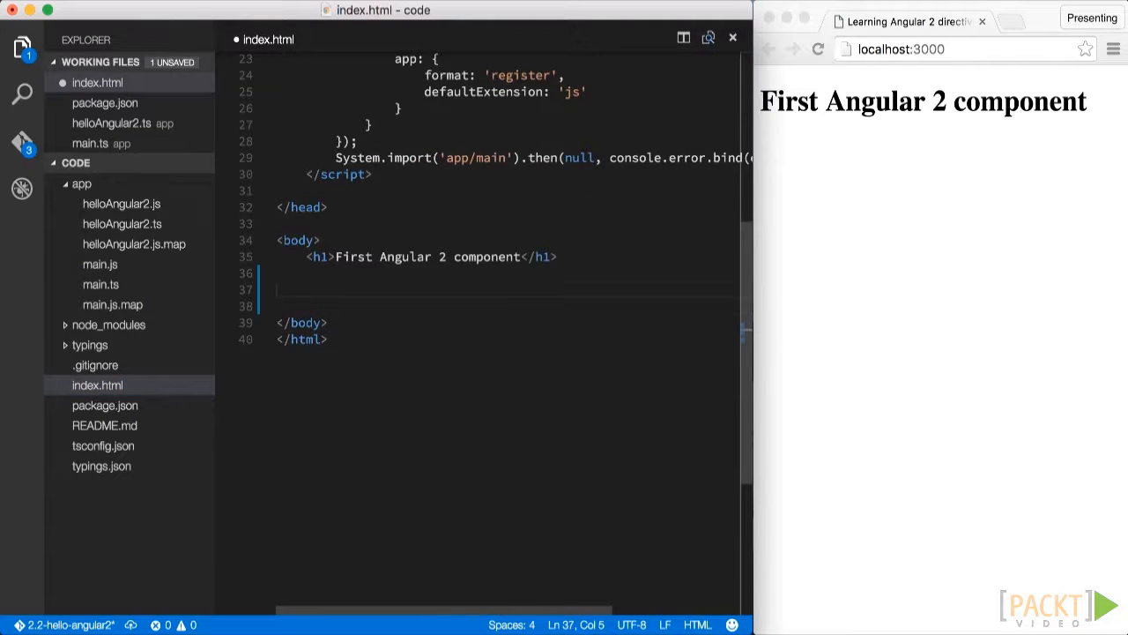
type("<hello-angular></hello-angular>")
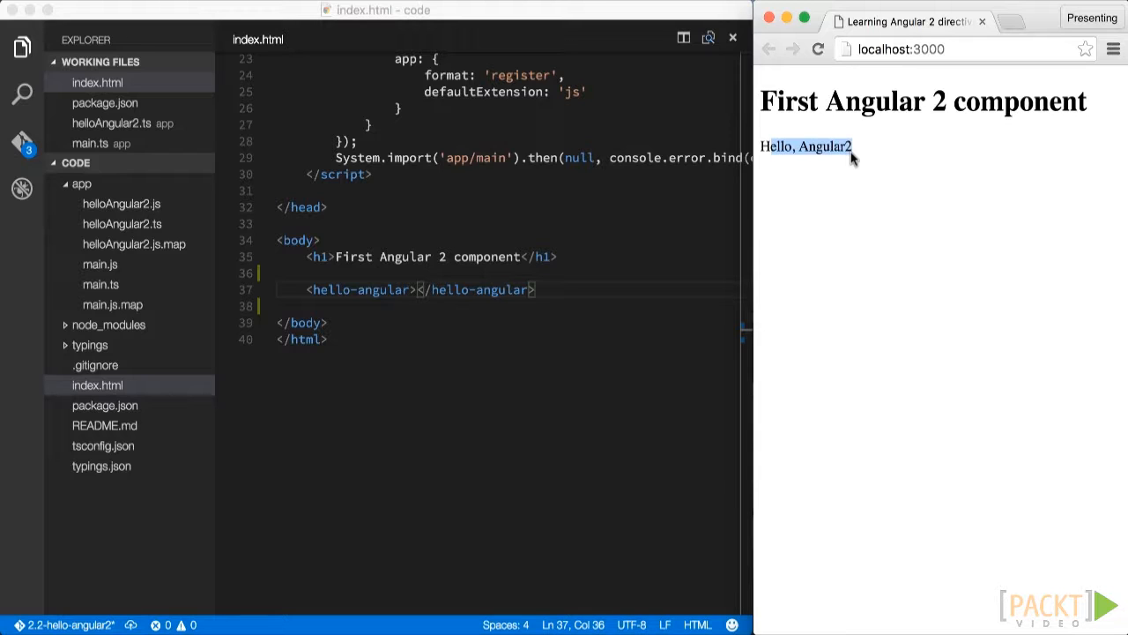
mouse_move(863, 158)
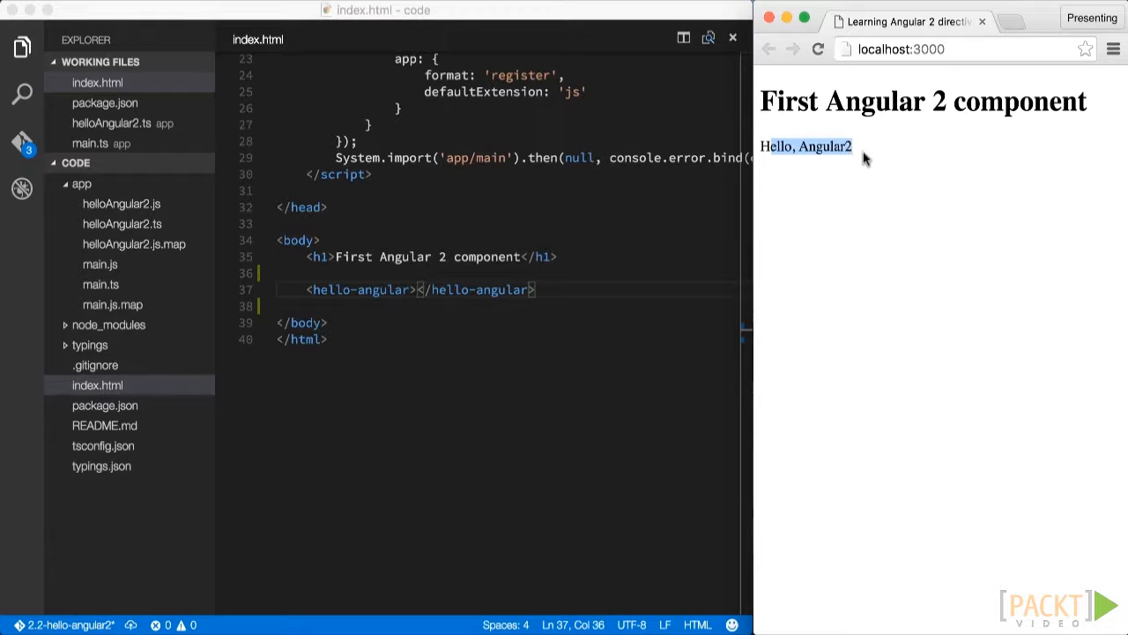
mouse_move(871, 159)
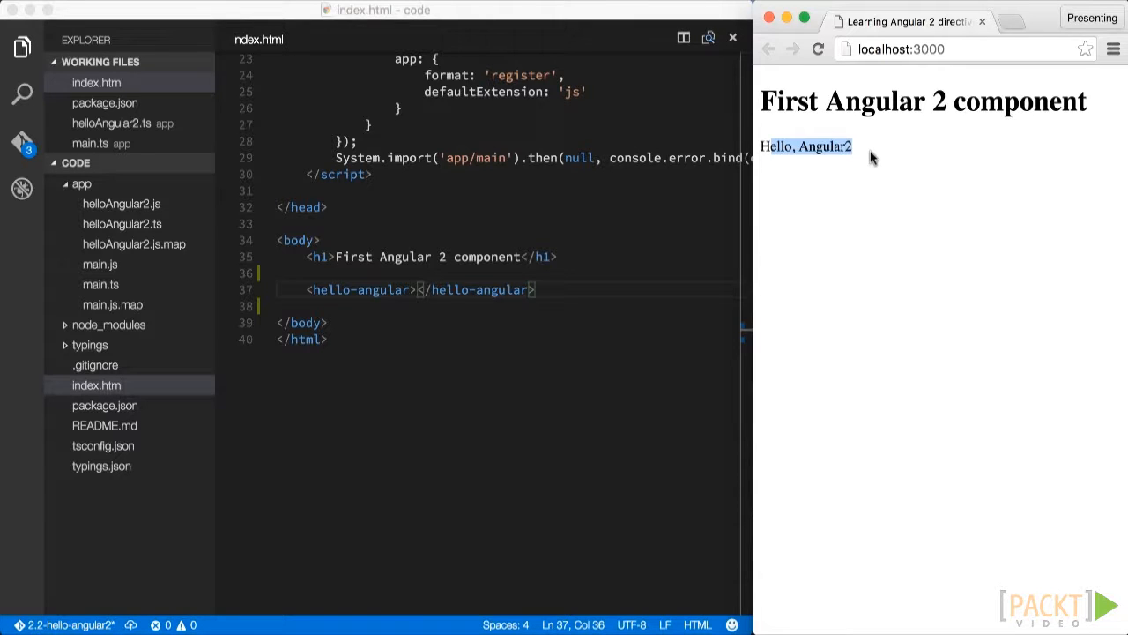